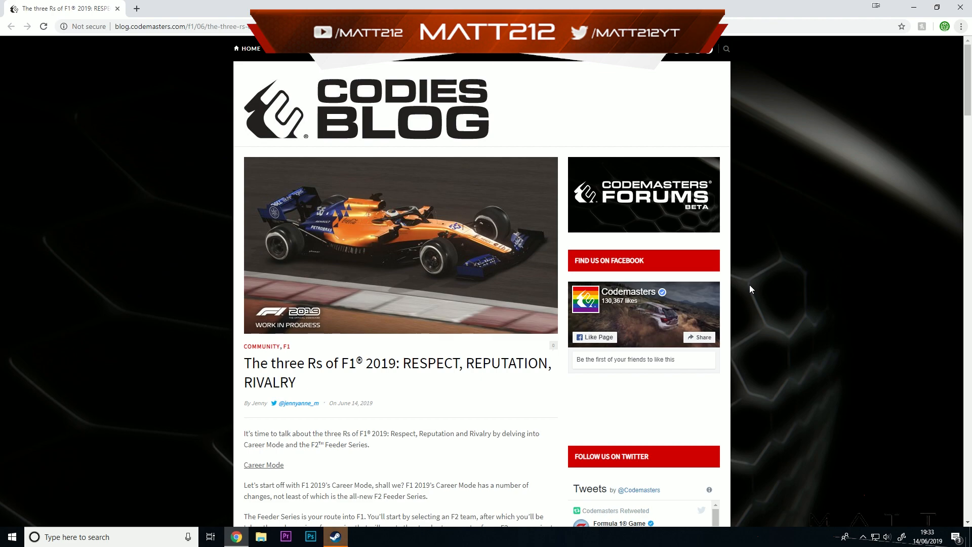
mouse_move(755, 278)
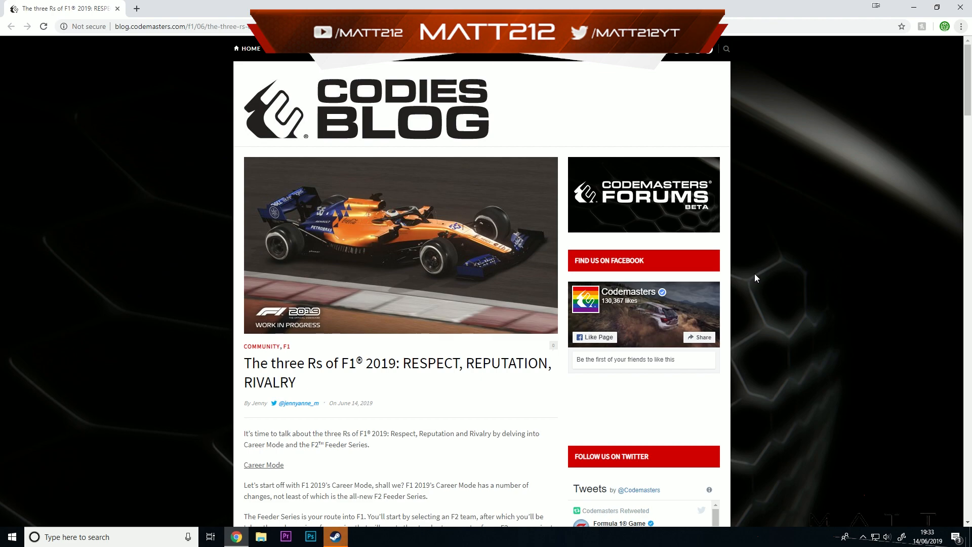
mouse_move(715, 371)
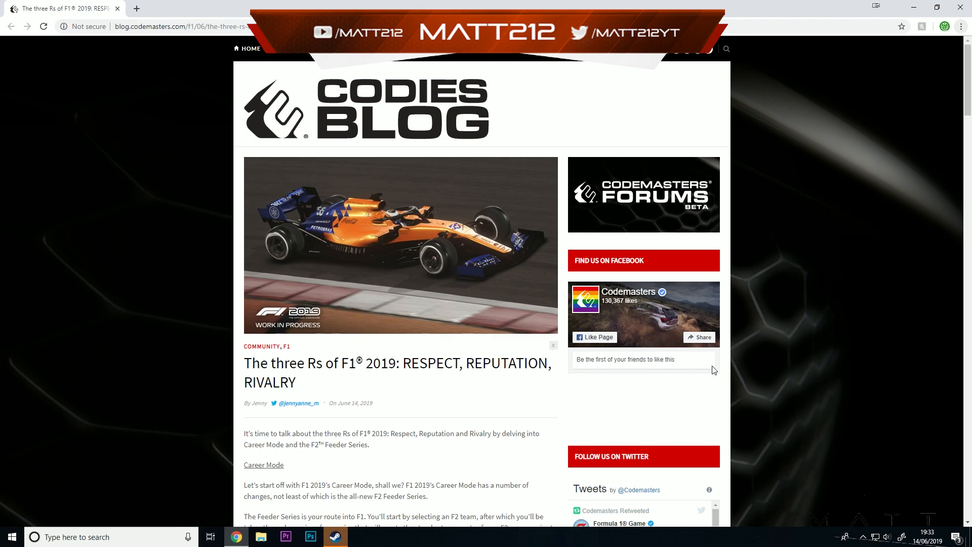
mouse_move(687, 328)
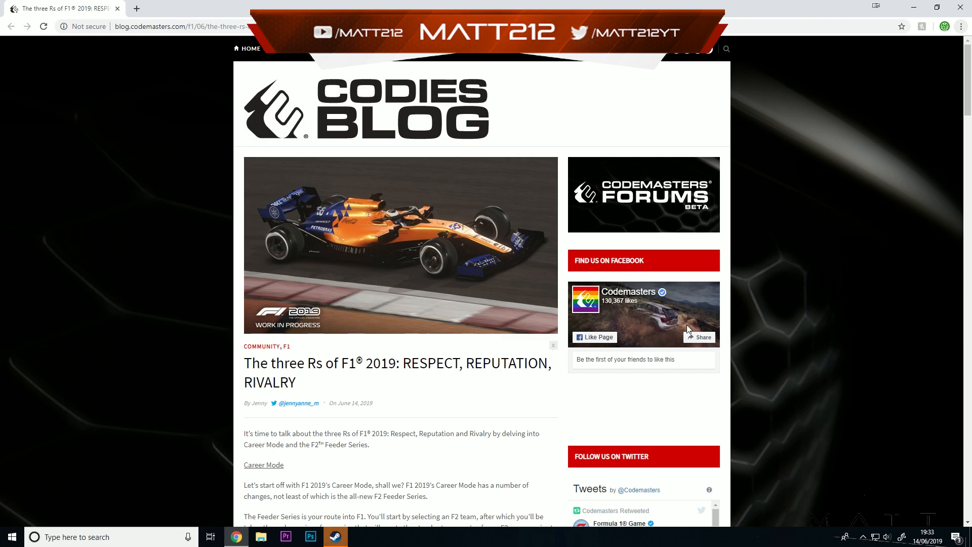
mouse_move(872, 280)
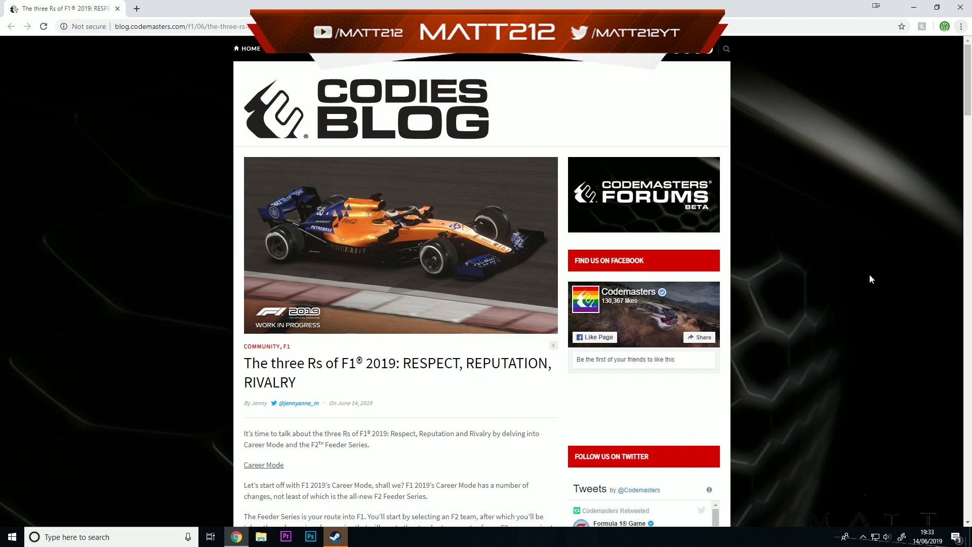
mouse_move(549, 297)
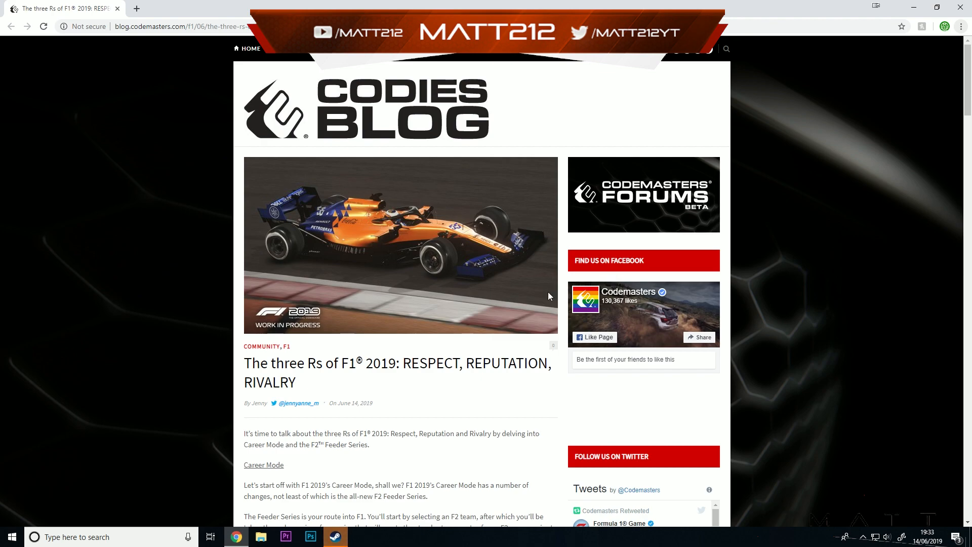
mouse_move(429, 376)
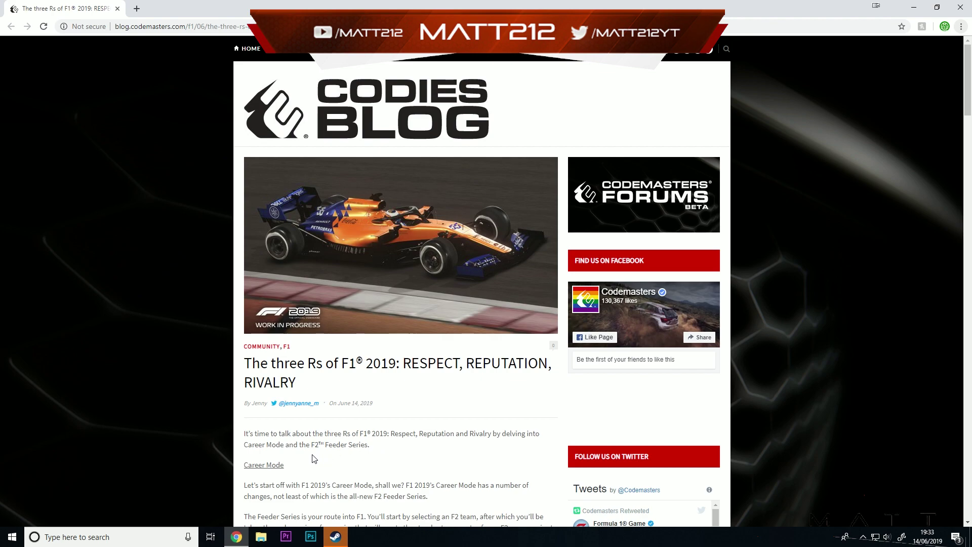
mouse_move(440, 429)
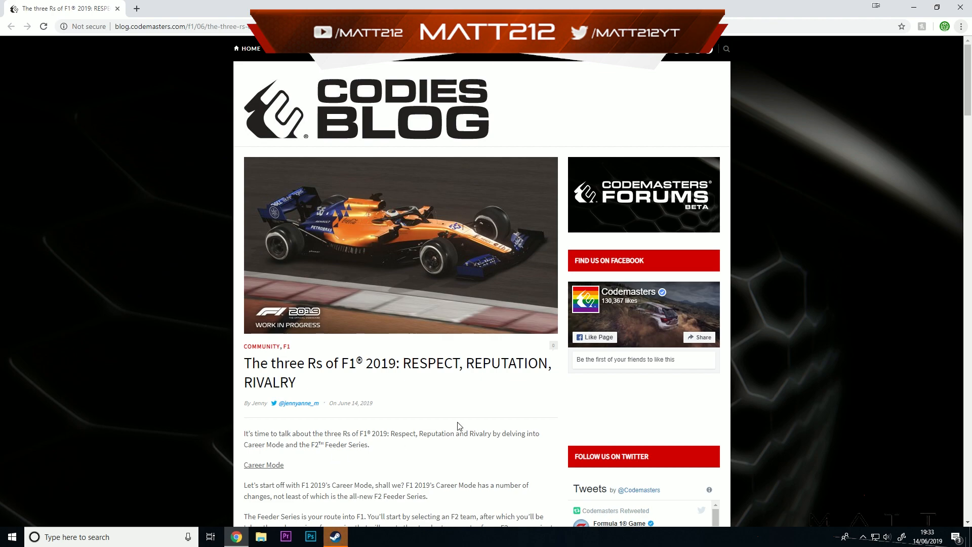
Scroll the article down to the F2 team-select screenshot and the Respect and Reputation paragraph
scroll(down, 3)
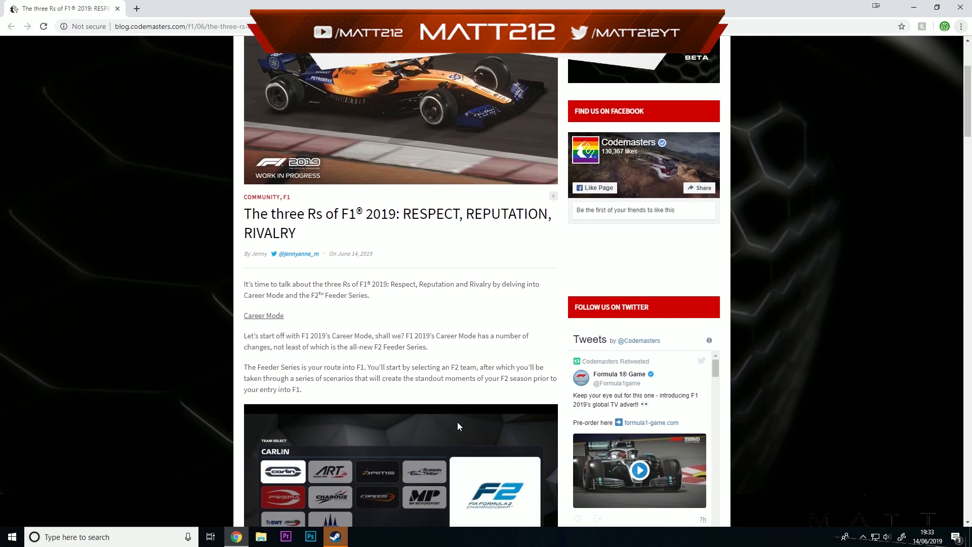
scroll(down, 3)
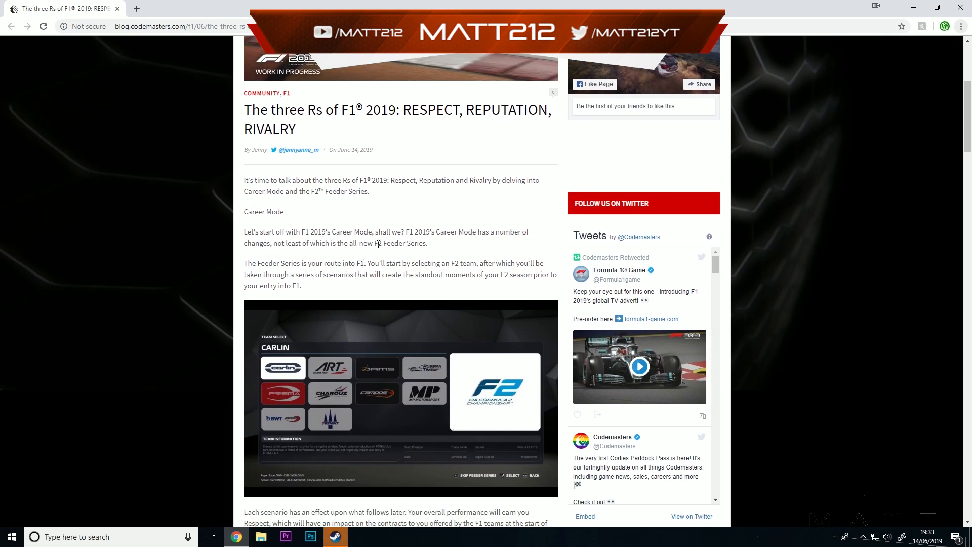
mouse_move(386, 236)
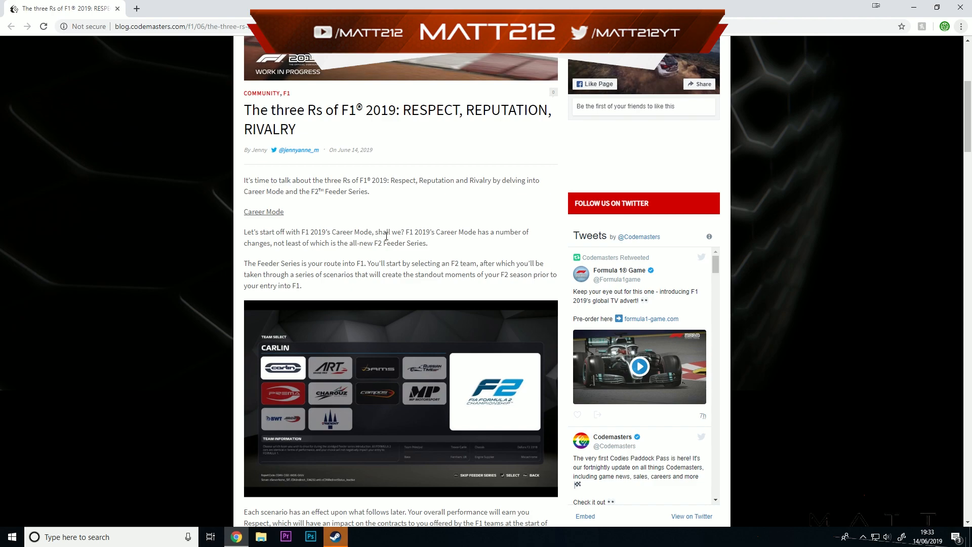
mouse_move(473, 242)
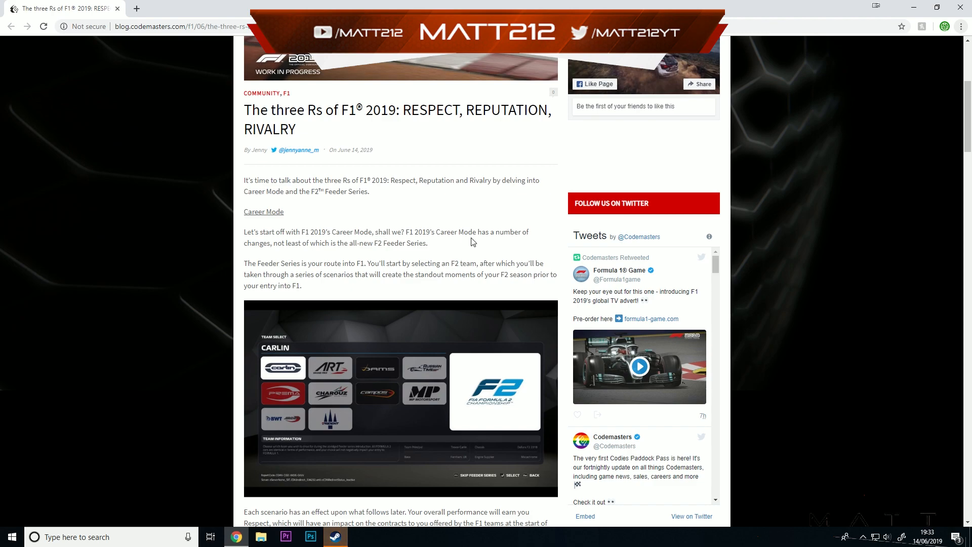
mouse_move(378, 243)
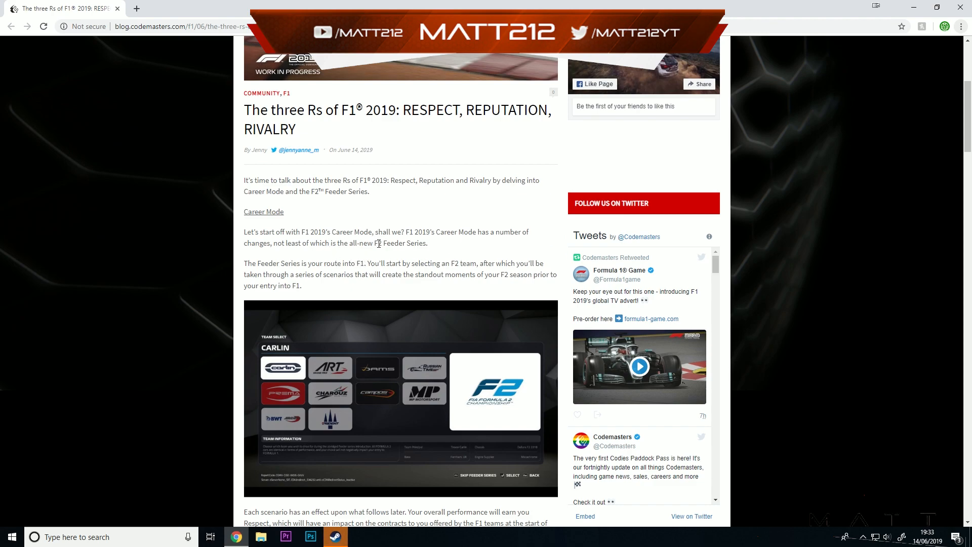
scroll(down, 3)
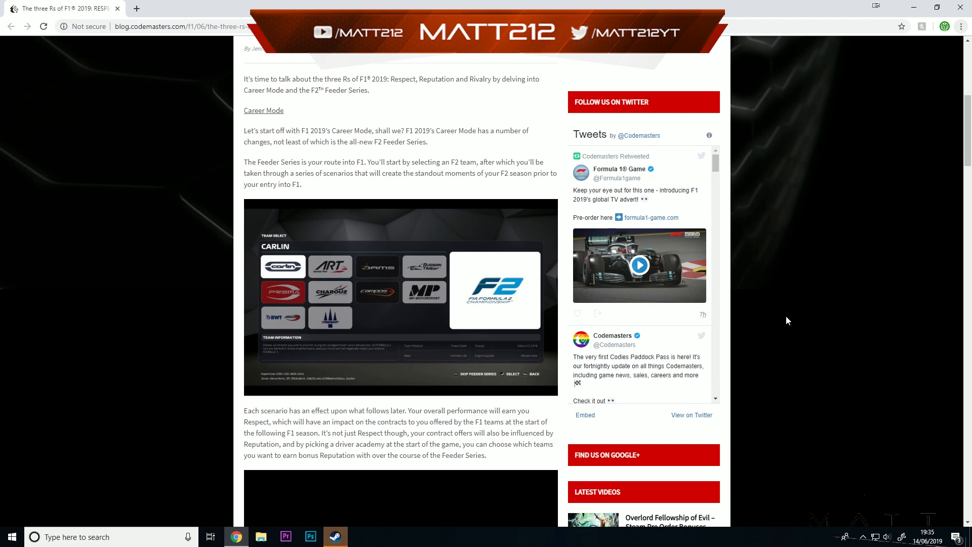
mouse_move(343, 421)
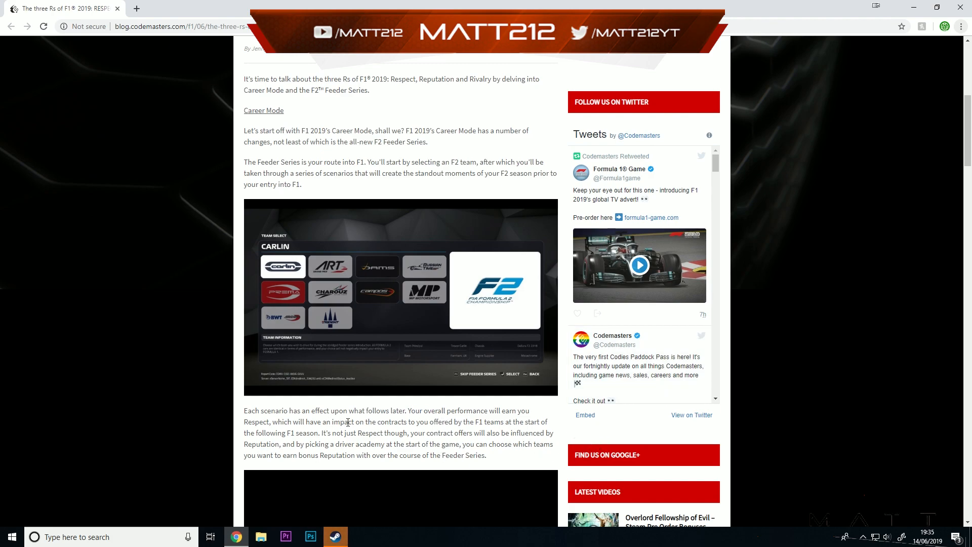
mouse_move(510, 424)
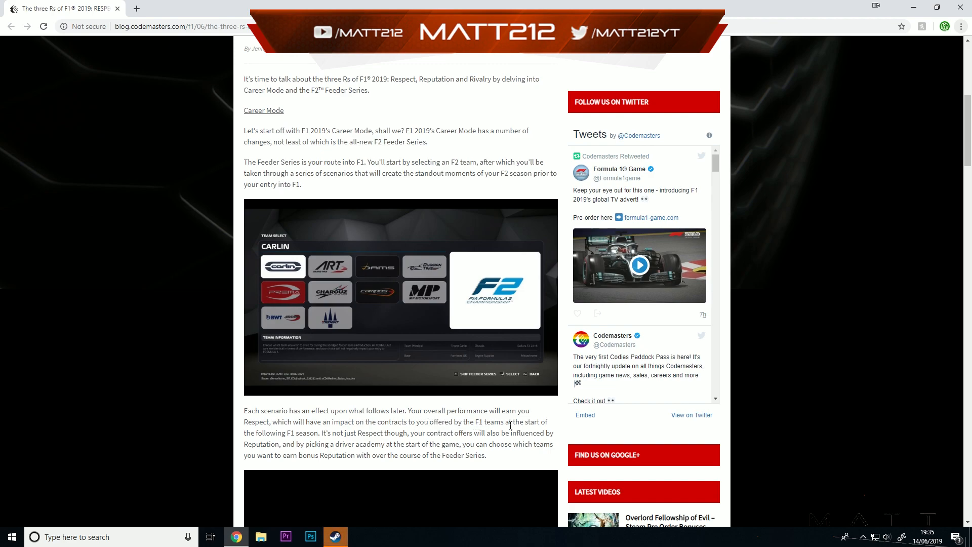
mouse_move(552, 429)
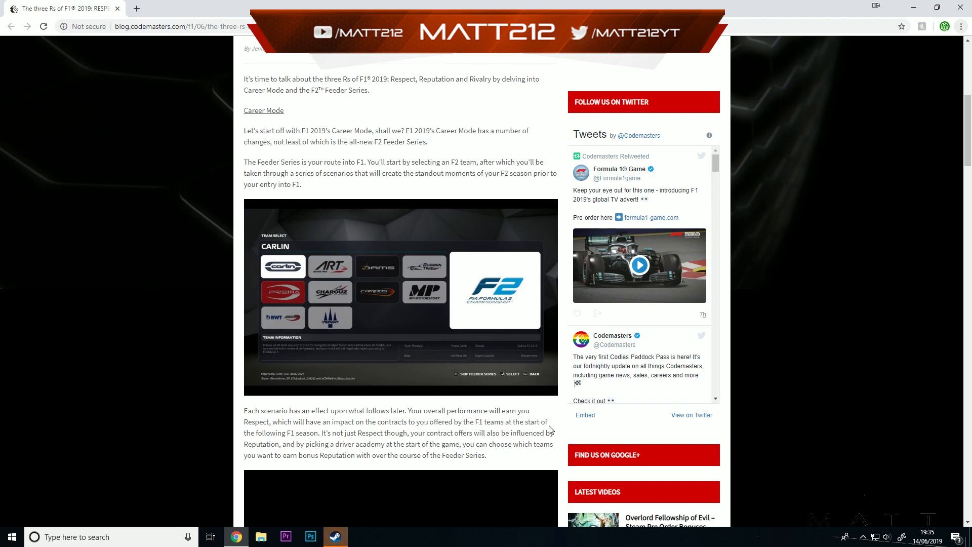
mouse_move(425, 446)
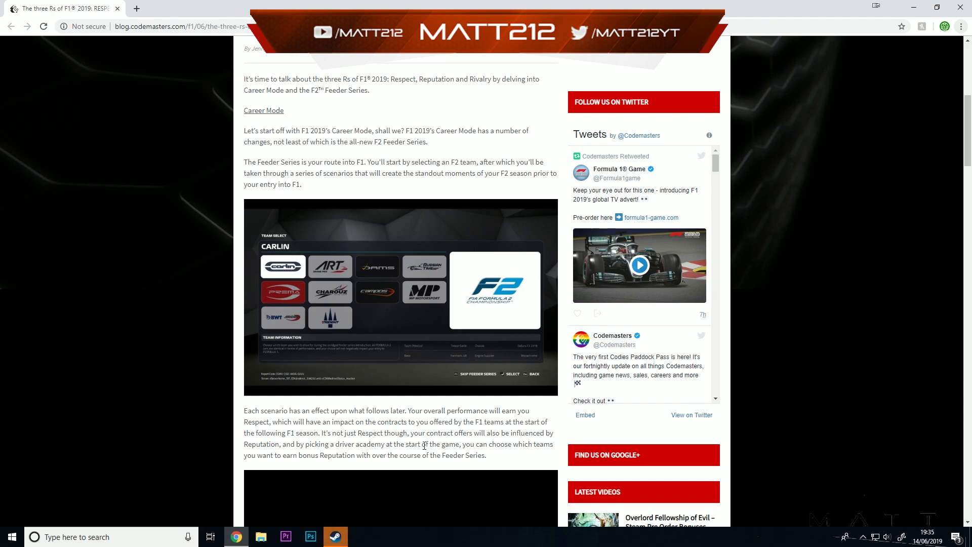
mouse_move(317, 449)
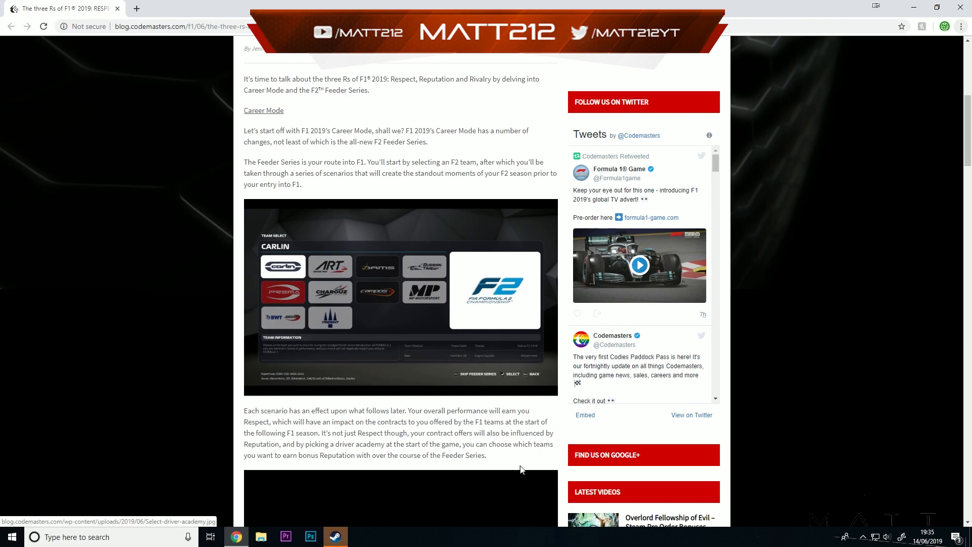
mouse_move(836, 429)
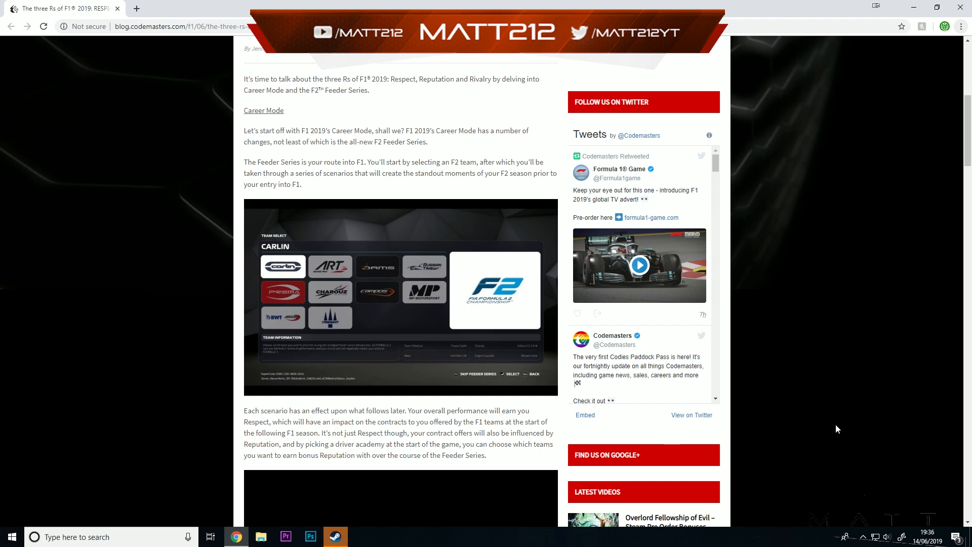
mouse_move(863, 413)
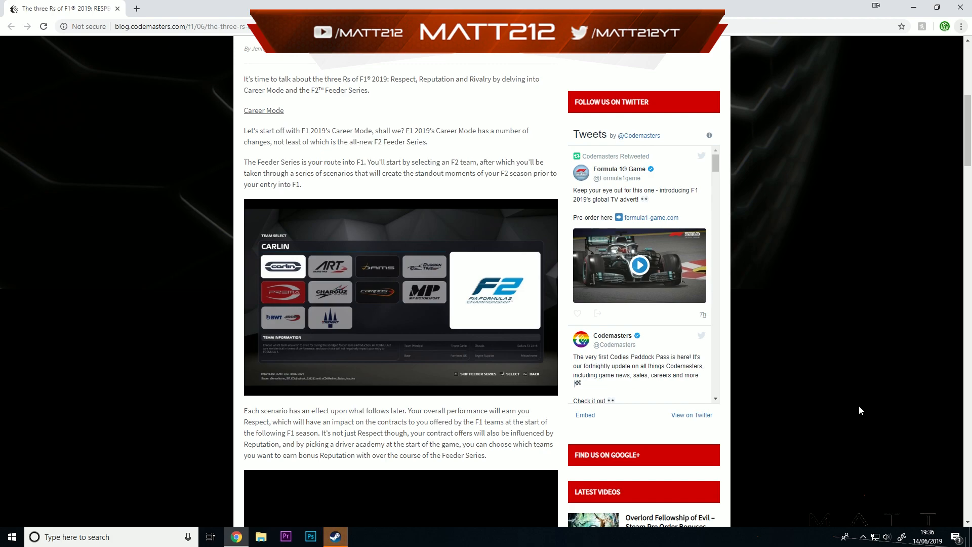
scroll(down, 3)
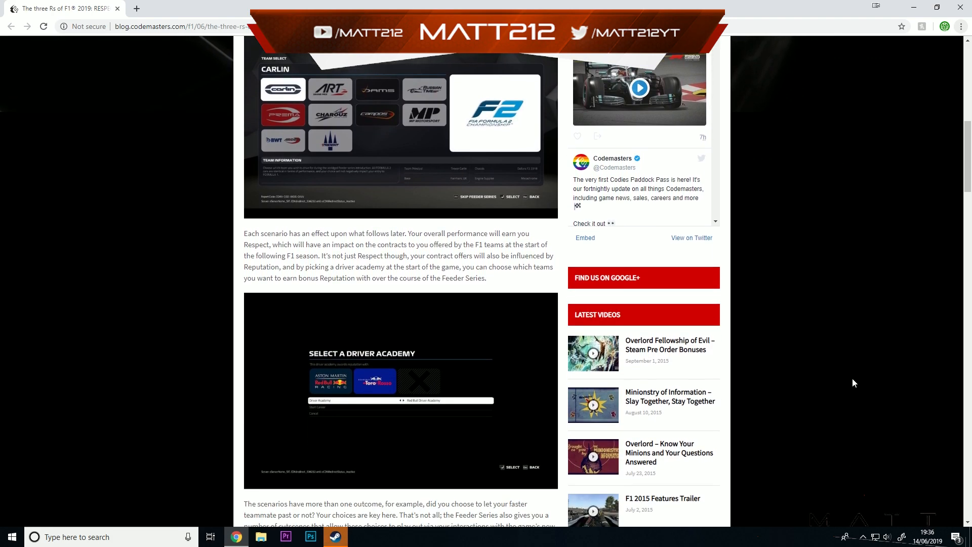
scroll(down, 3)
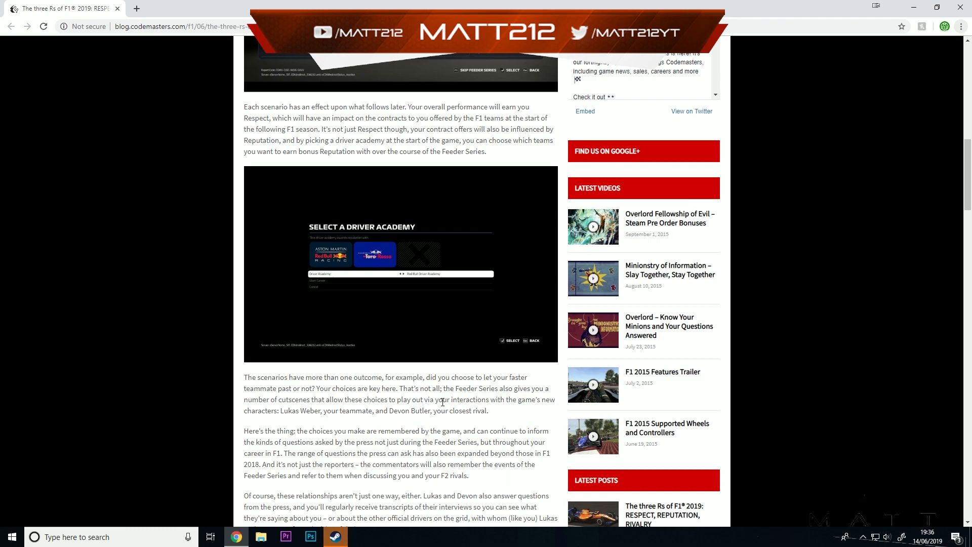
mouse_move(458, 379)
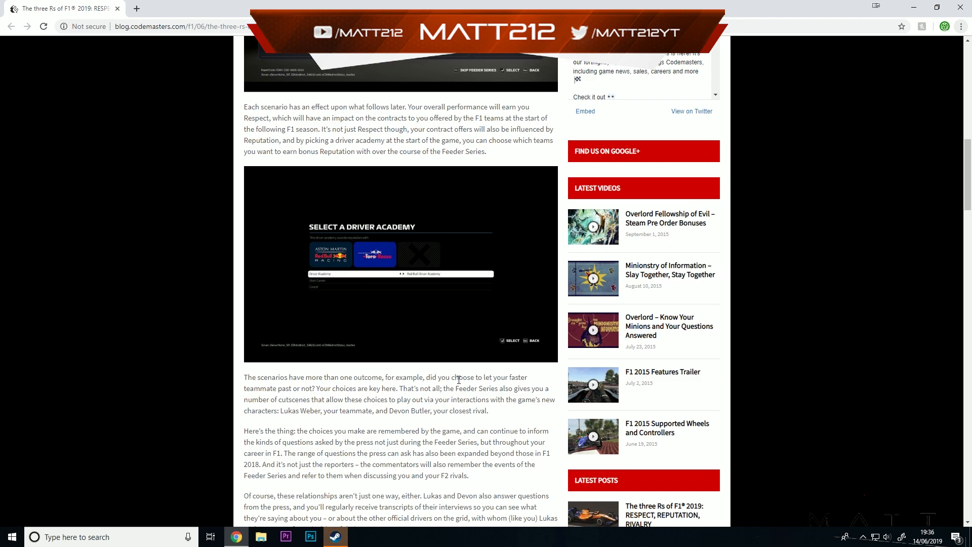
mouse_move(342, 387)
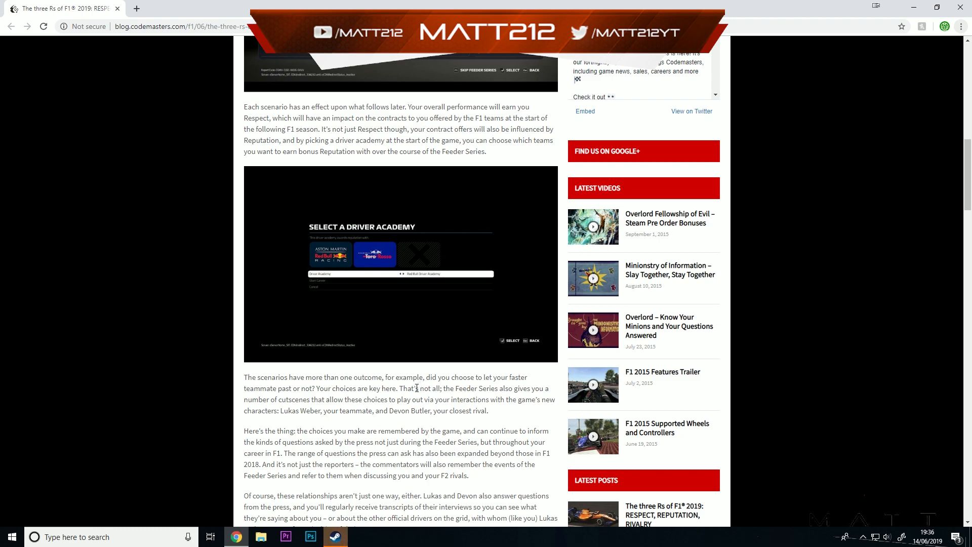
mouse_move(355, 398)
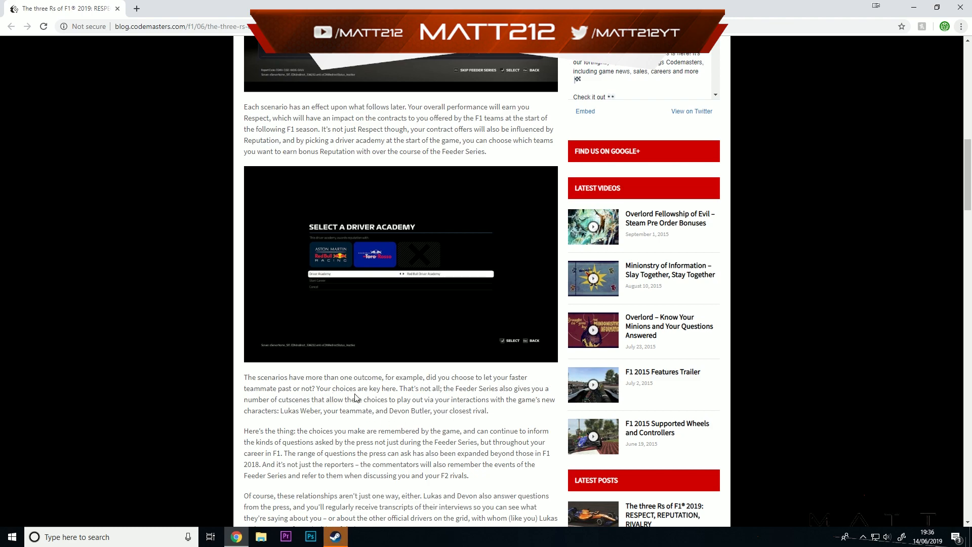
mouse_move(427, 398)
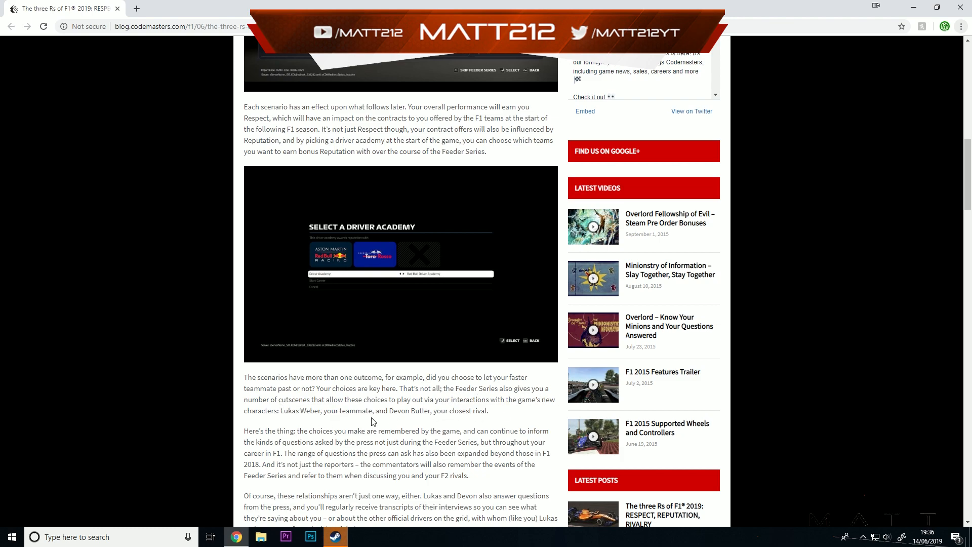
mouse_move(526, 419)
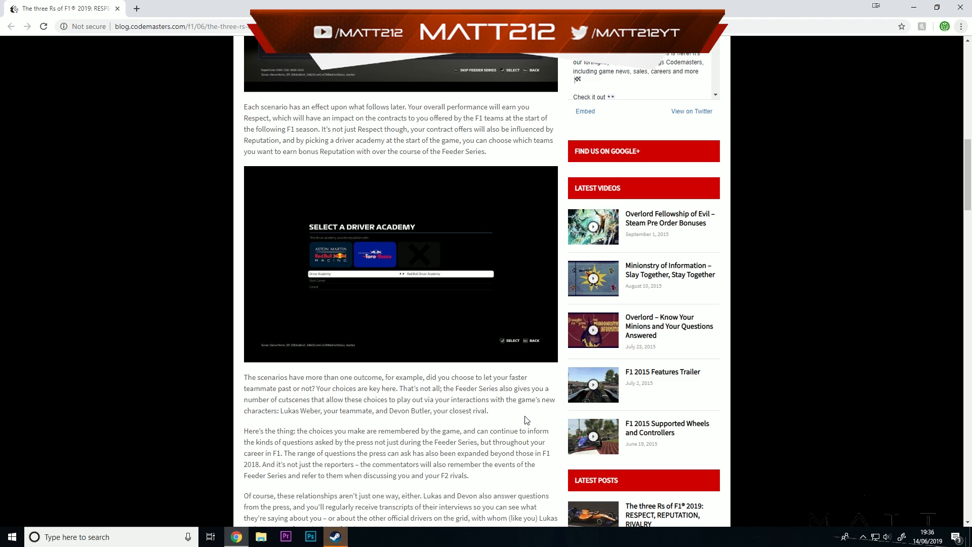
Scroll past the rivalry-system paragraphs to the 'skip the Feeder Series' text and CARLIN team-select image
scroll(down, 3)
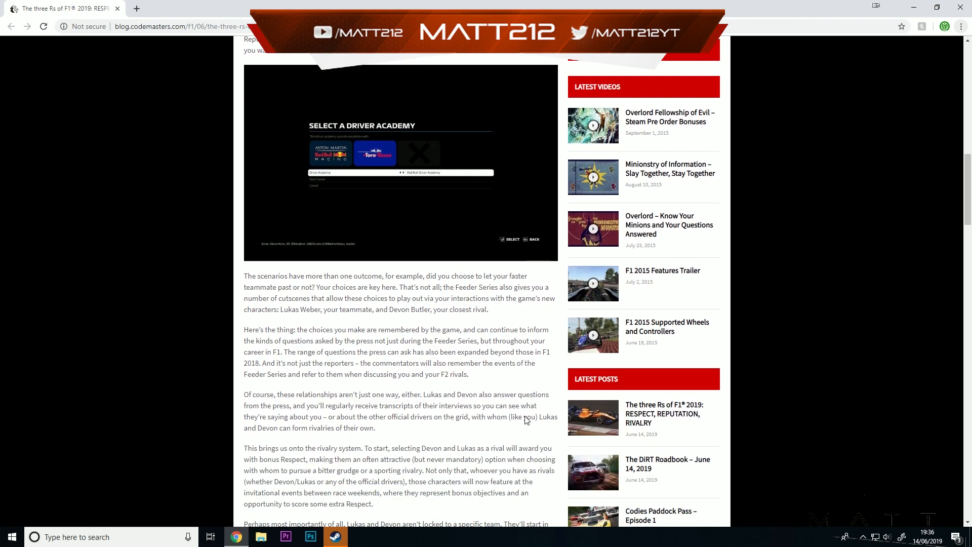
scroll(down, 3)
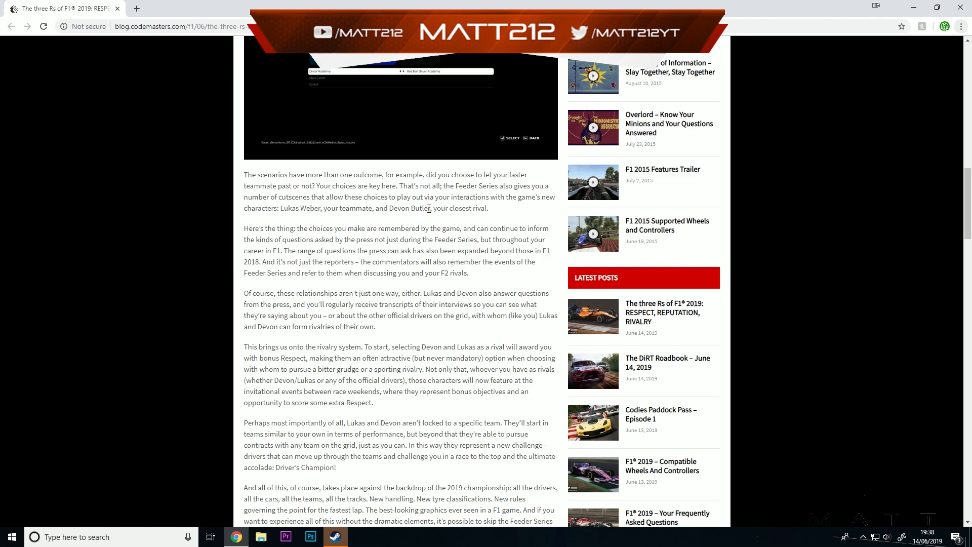
mouse_move(376, 289)
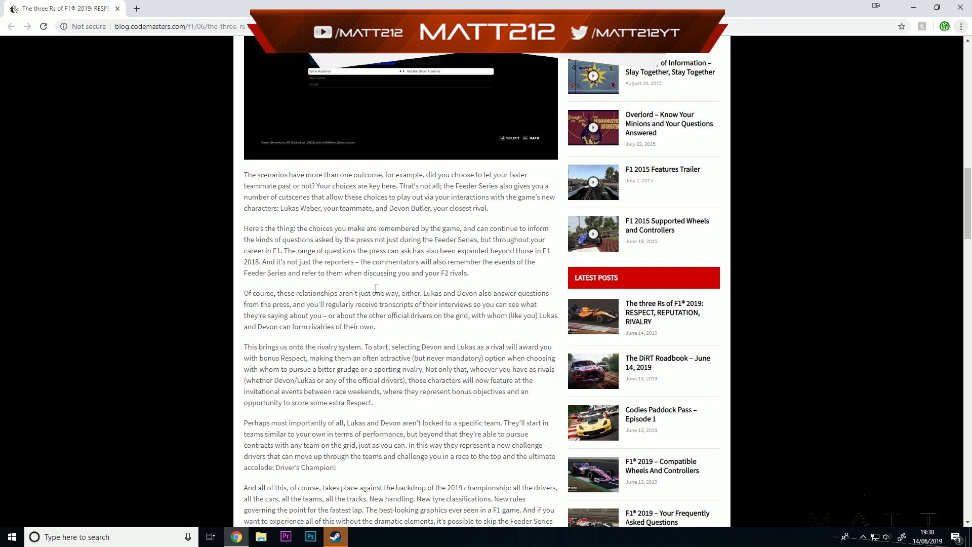
mouse_move(494, 294)
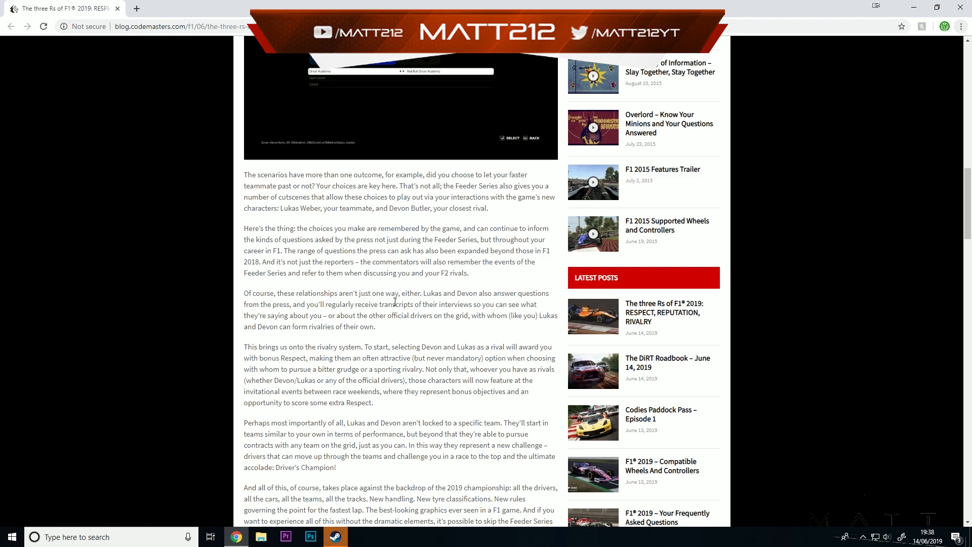
mouse_move(452, 316)
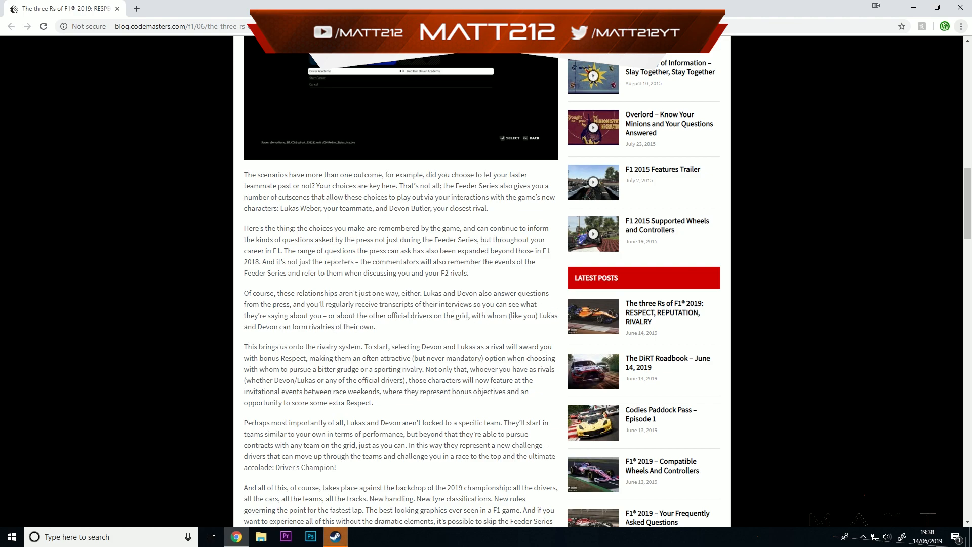
mouse_move(341, 326)
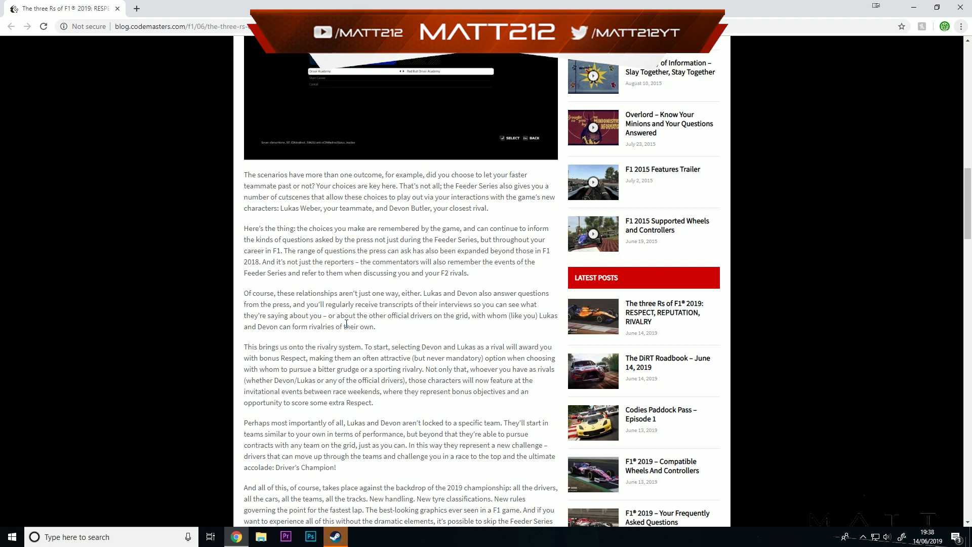
mouse_move(457, 366)
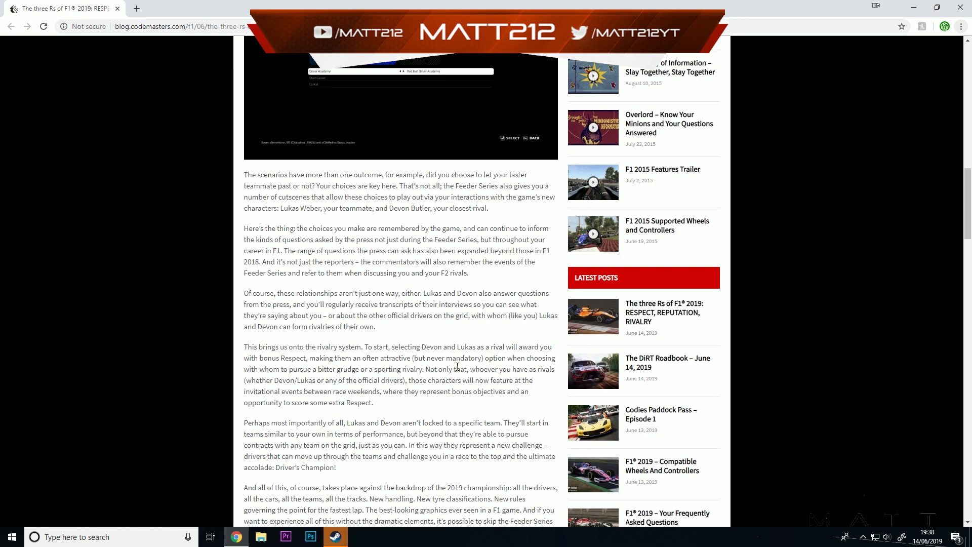
mouse_move(537, 401)
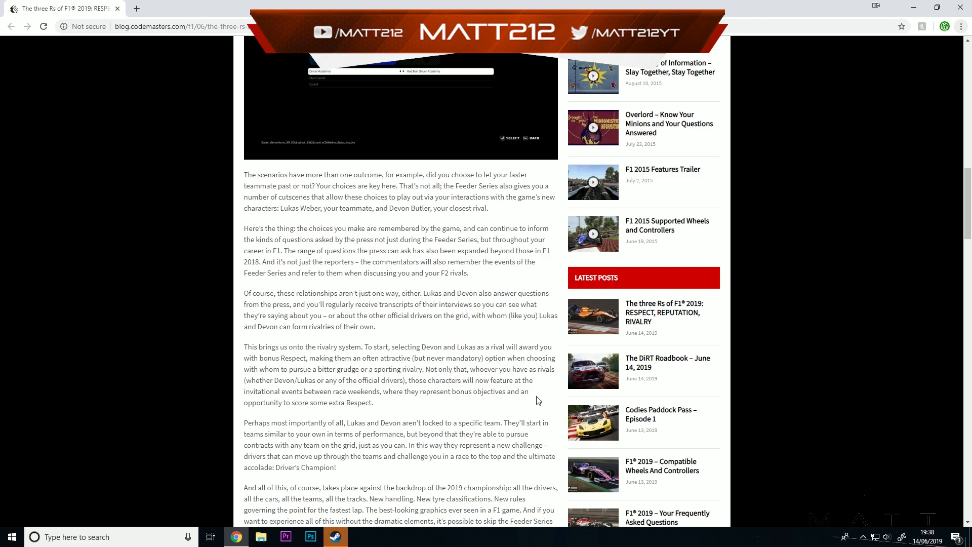
scroll(down, 3)
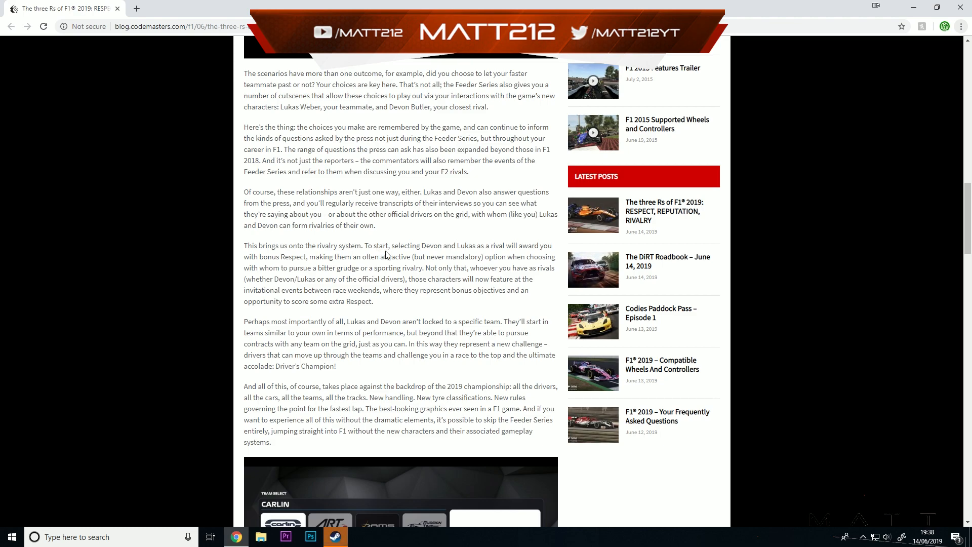
mouse_move(500, 271)
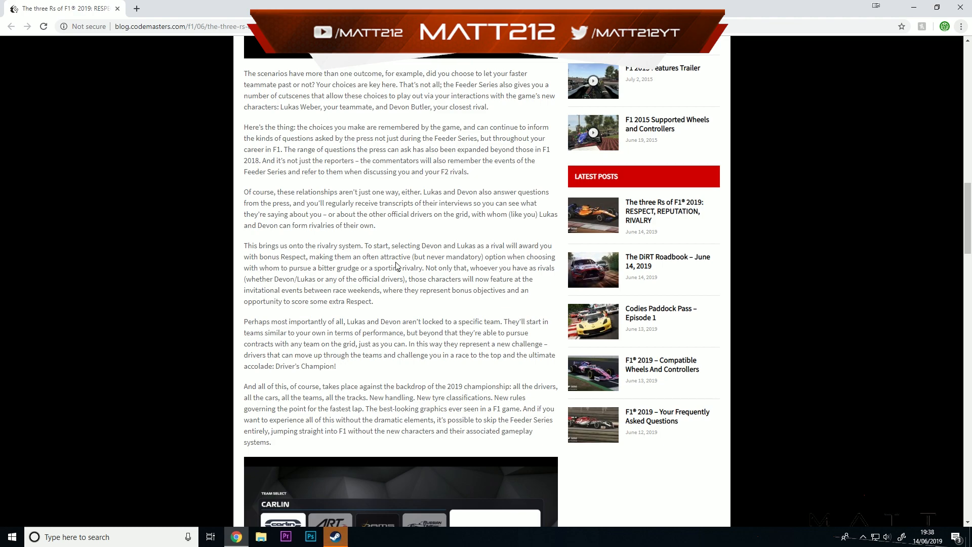
mouse_move(355, 288)
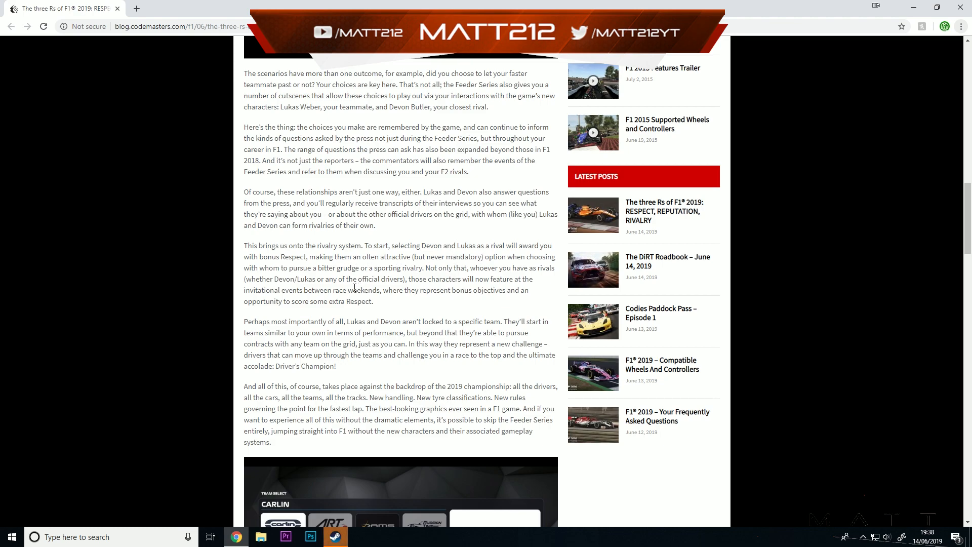
mouse_move(290, 267)
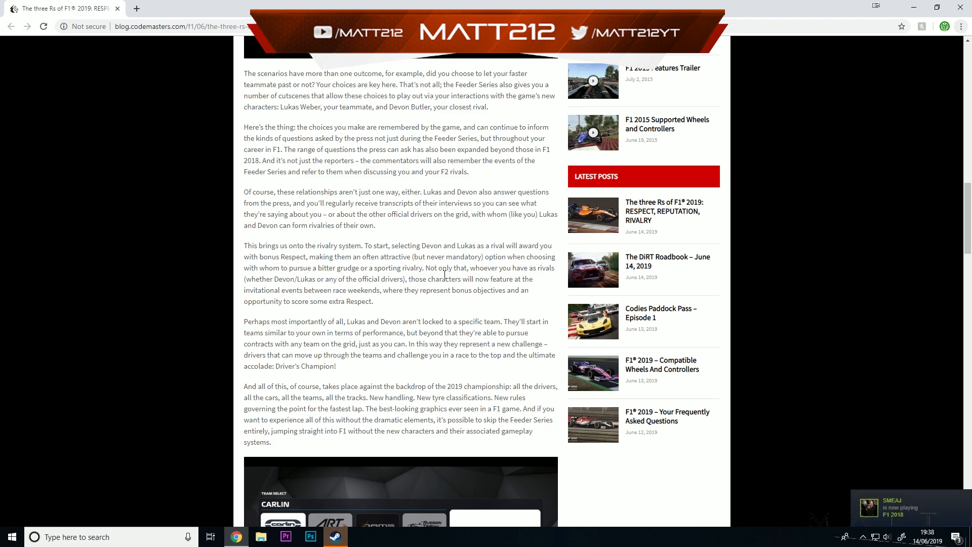
mouse_move(542, 284)
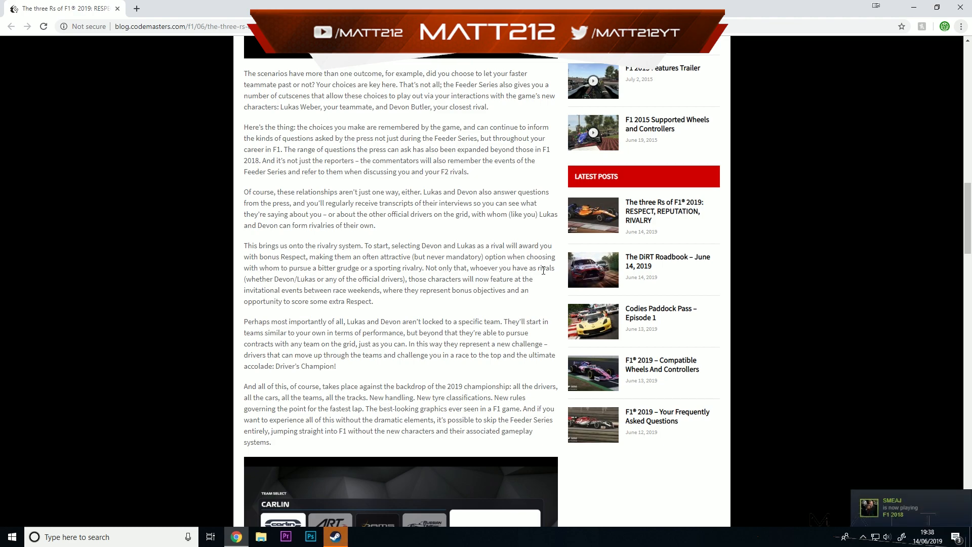
mouse_move(391, 276)
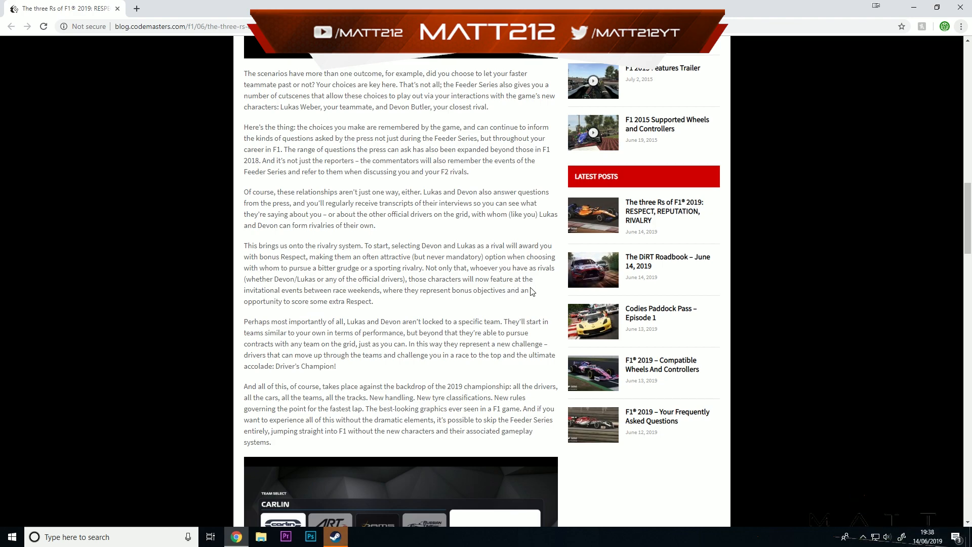
mouse_move(531, 295)
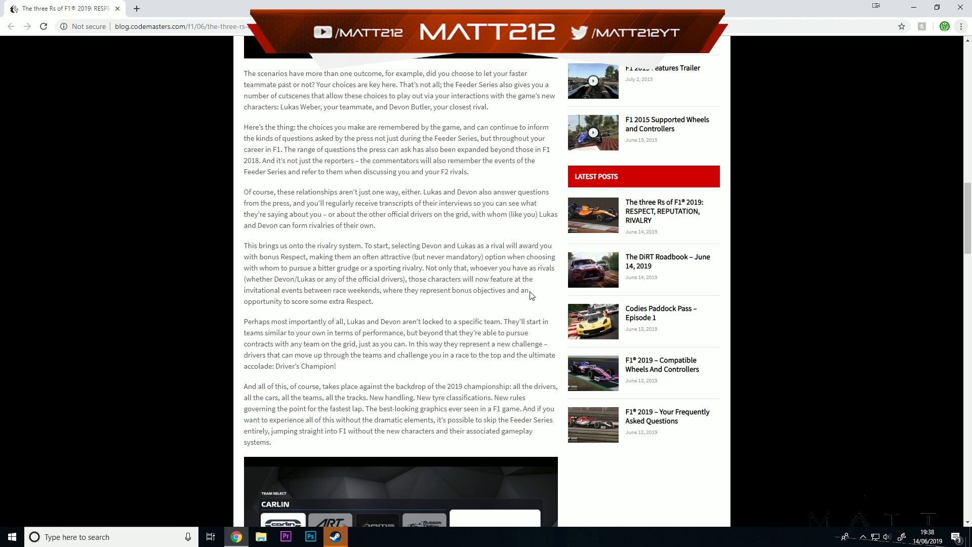
mouse_move(497, 313)
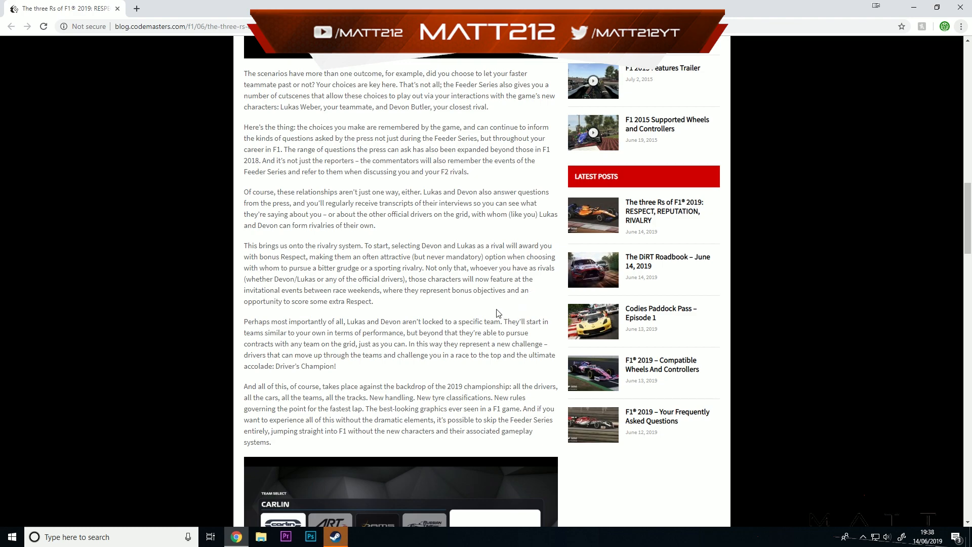
scroll(down, 3)
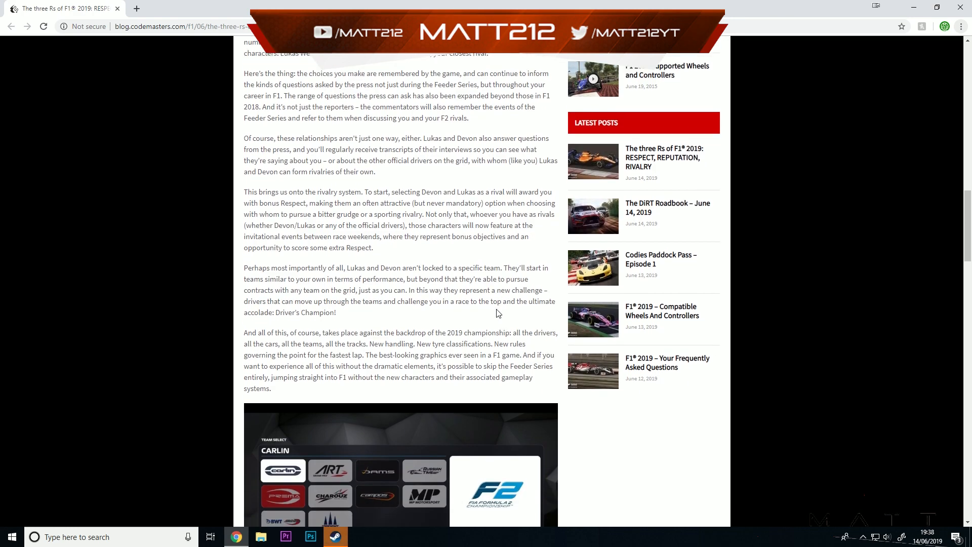
scroll(down, 3)
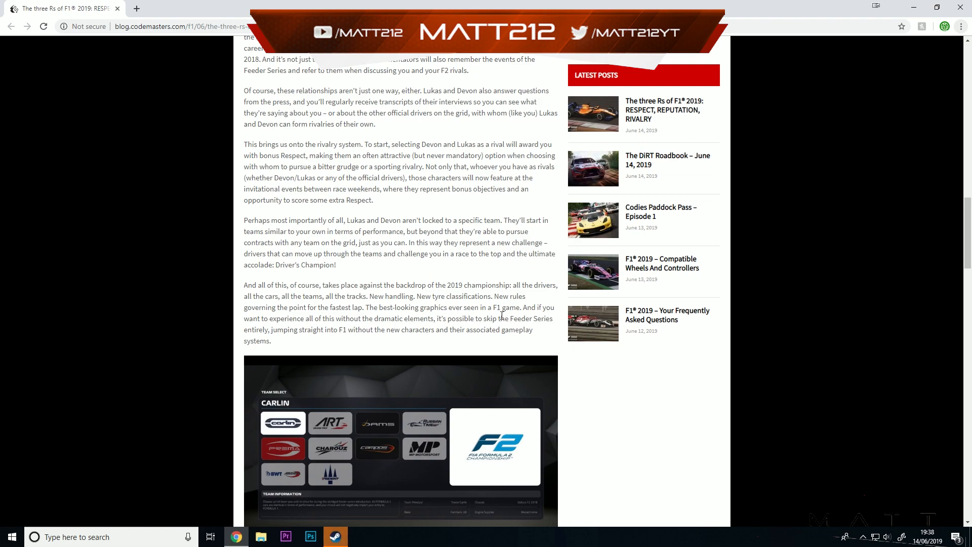
mouse_move(504, 347)
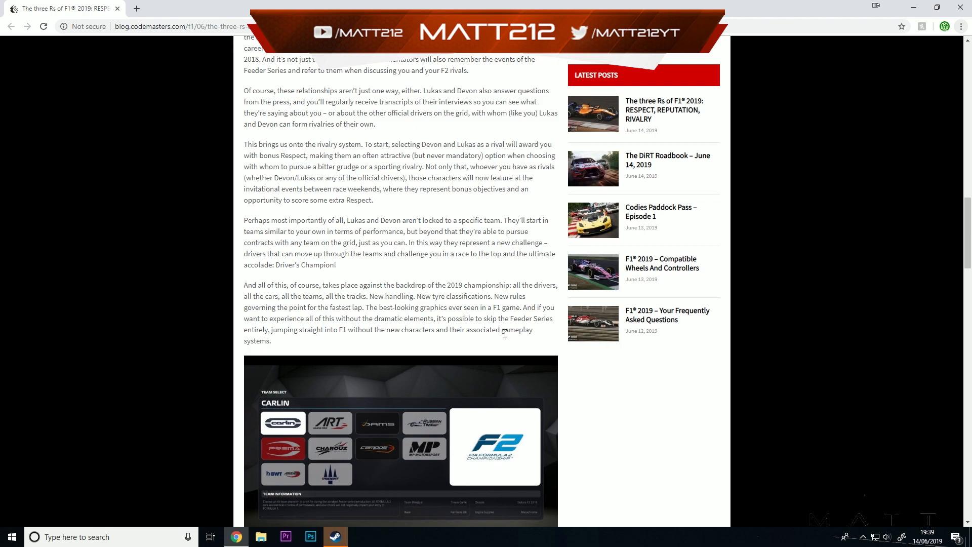
mouse_move(326, 219)
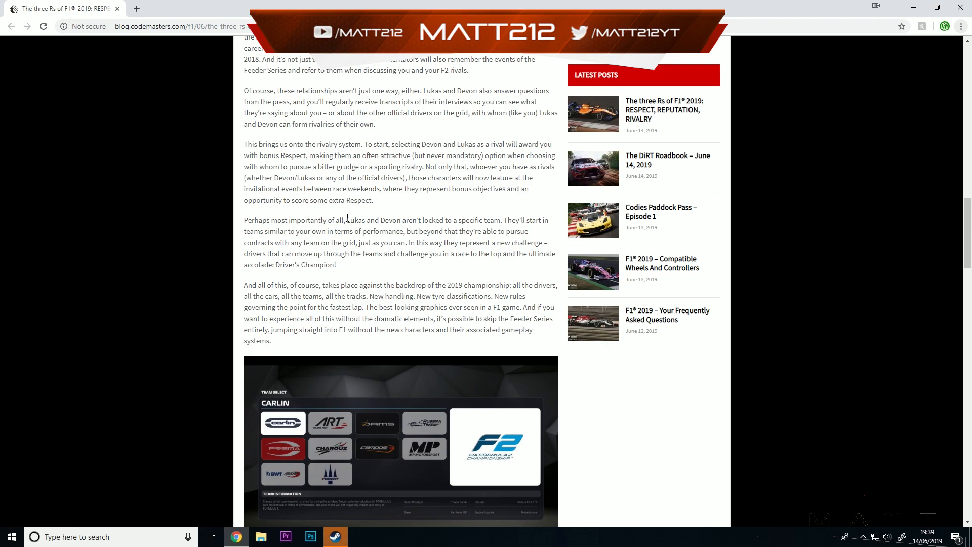
mouse_move(442, 242)
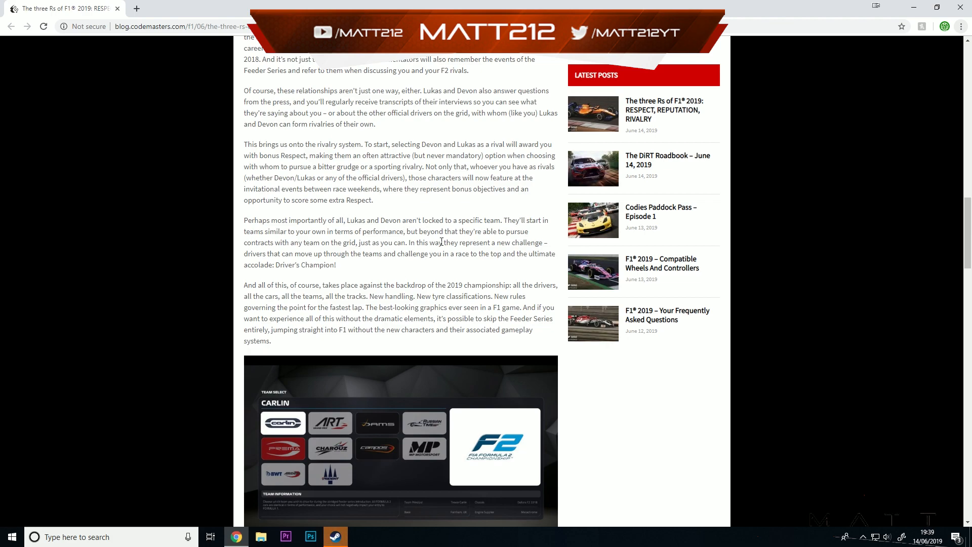
mouse_move(305, 229)
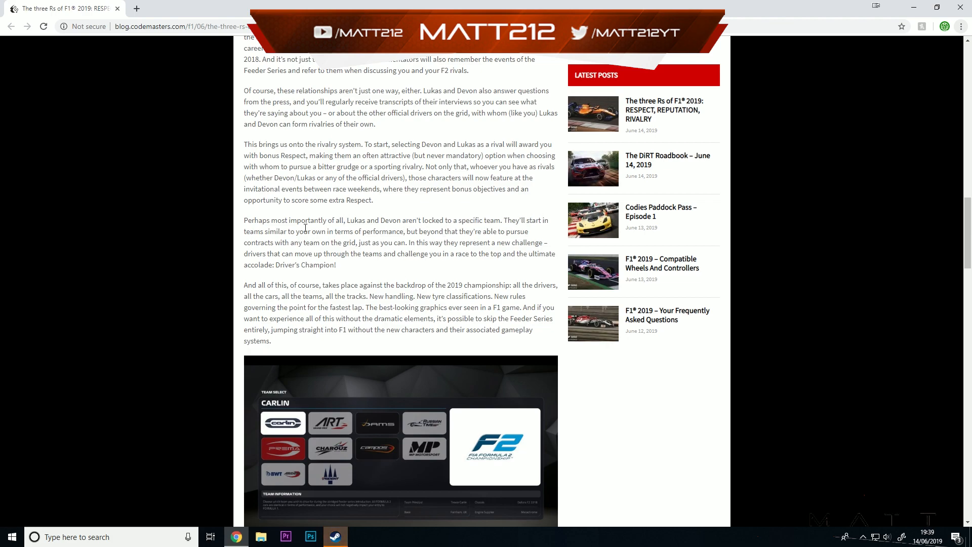
mouse_move(340, 231)
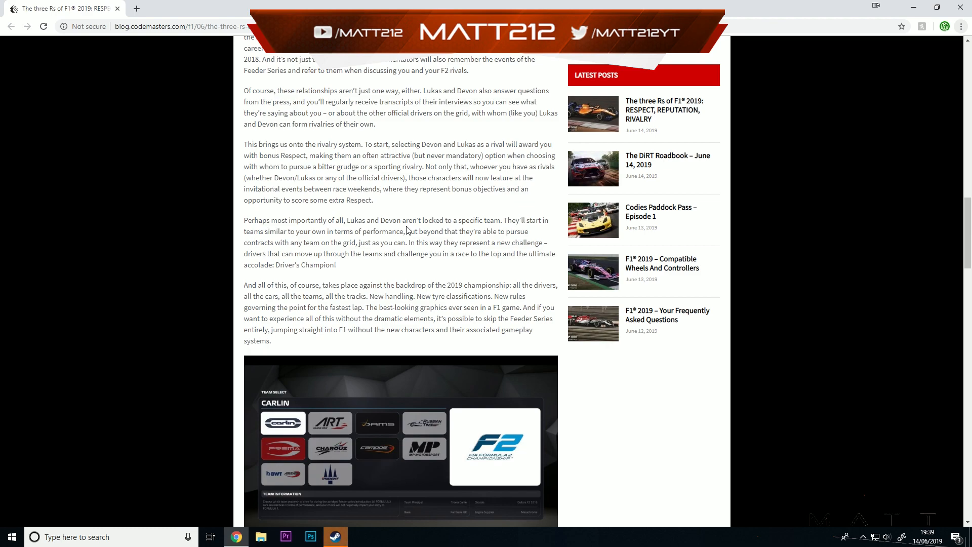
mouse_move(450, 236)
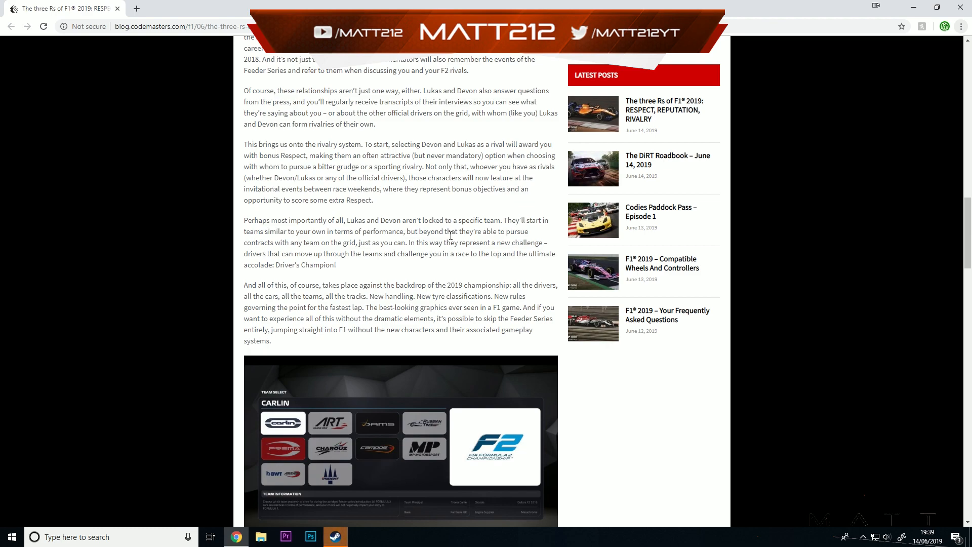
mouse_move(337, 241)
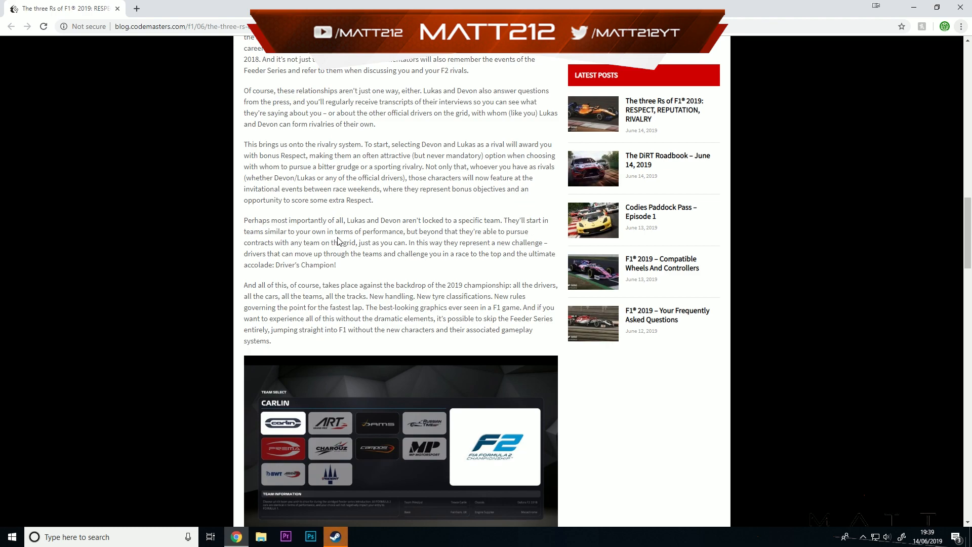
mouse_move(447, 231)
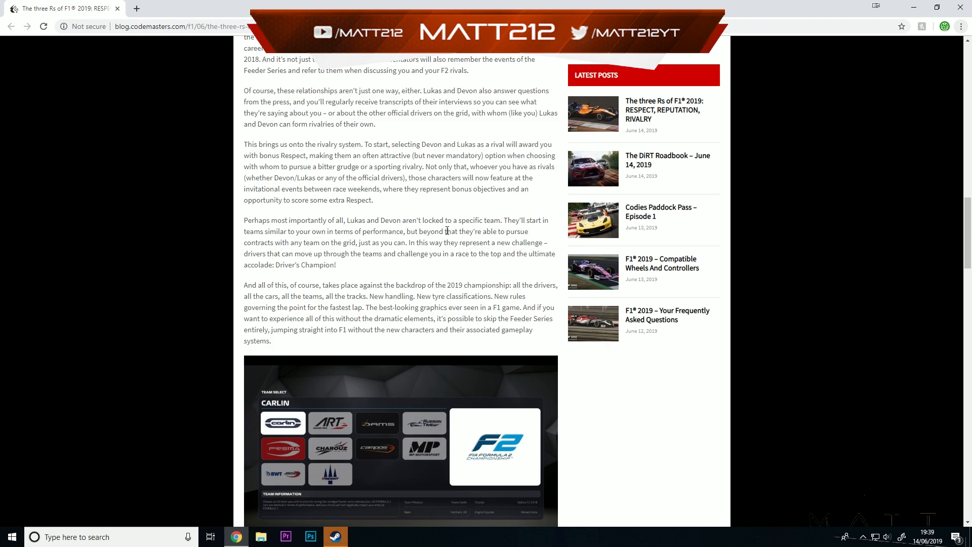
mouse_move(453, 231)
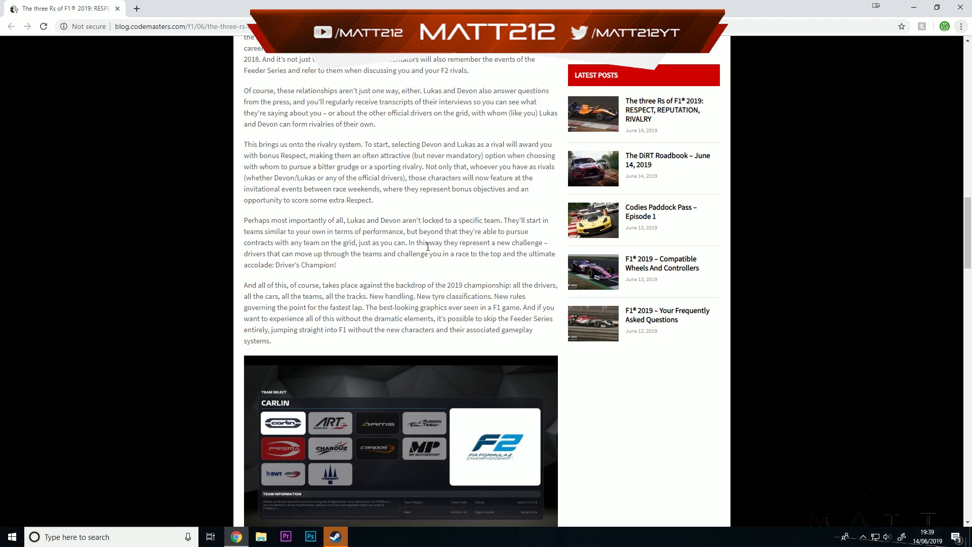
mouse_move(295, 253)
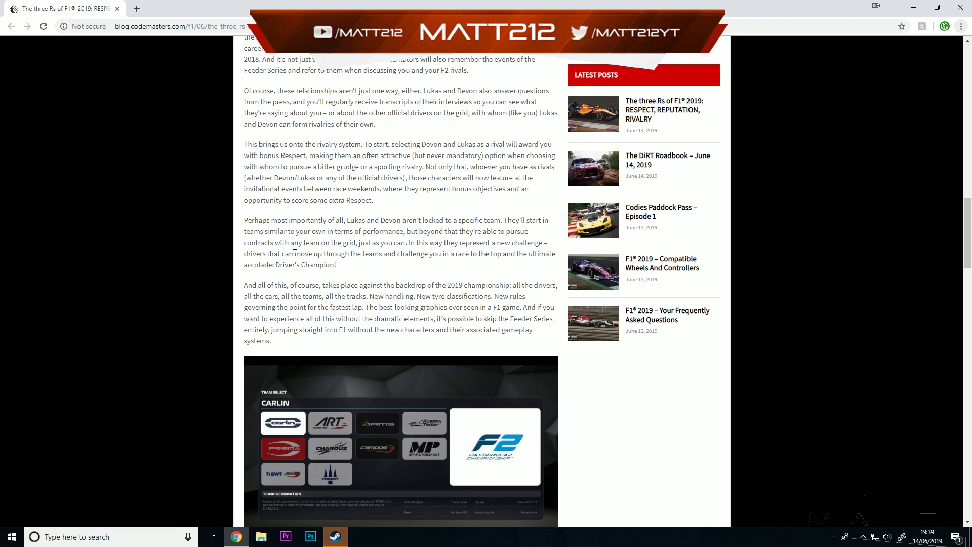
mouse_move(460, 256)
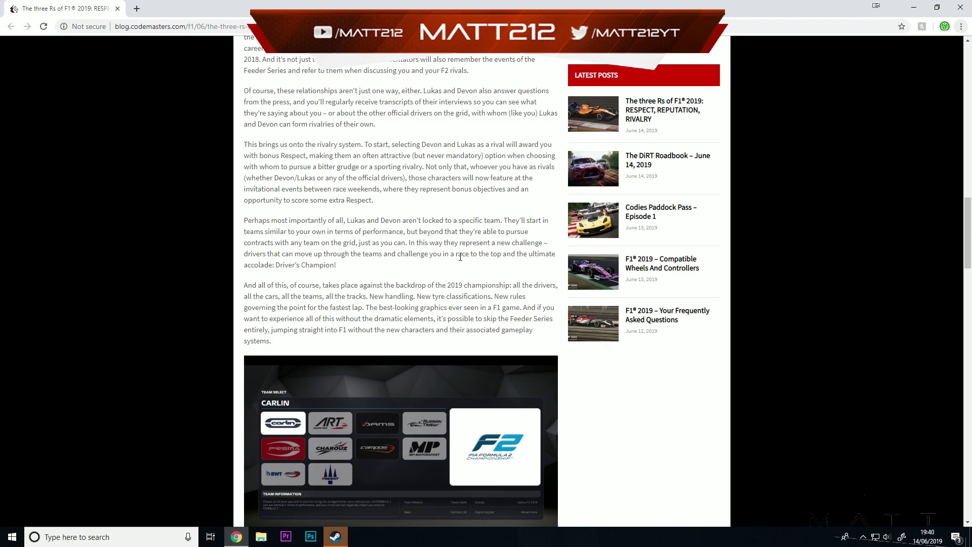
mouse_move(300, 277)
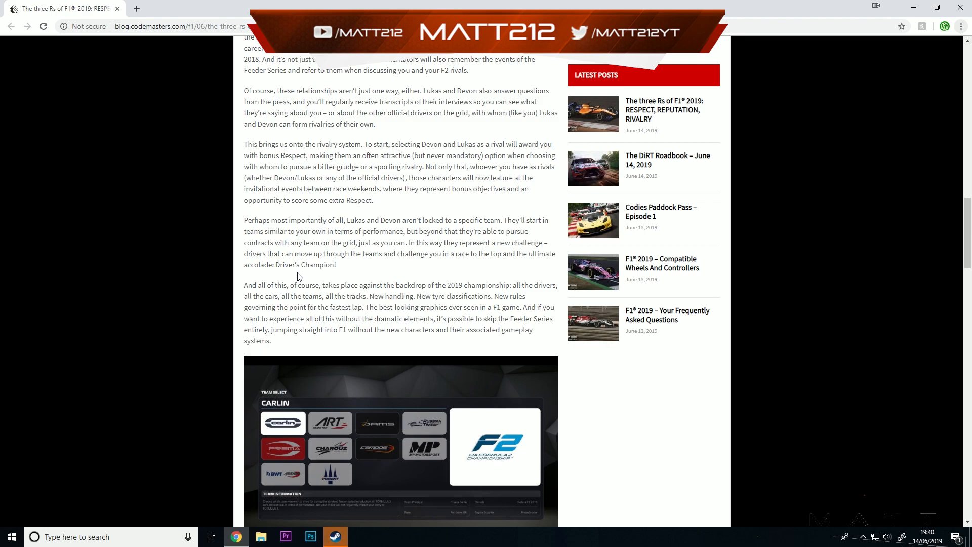
mouse_move(384, 297)
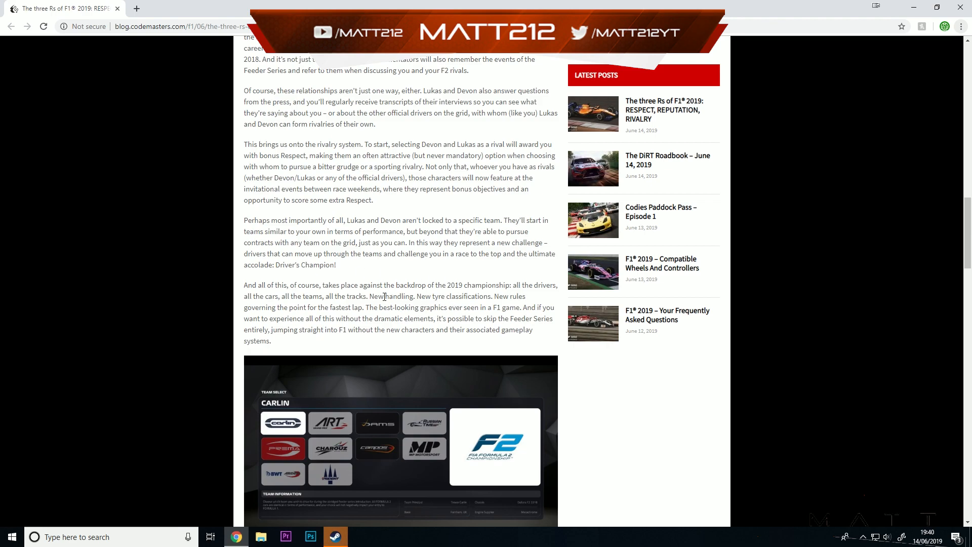
mouse_move(454, 288)
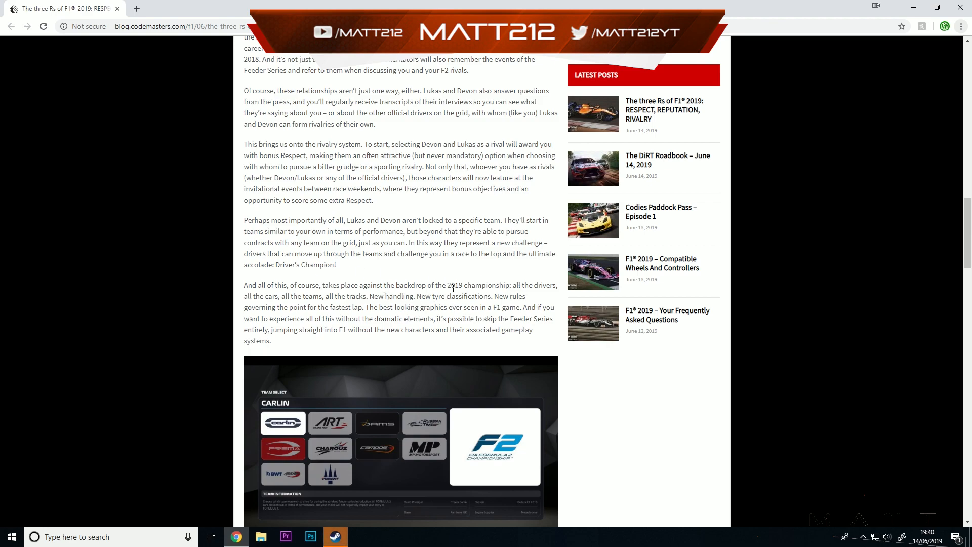
mouse_move(521, 291)
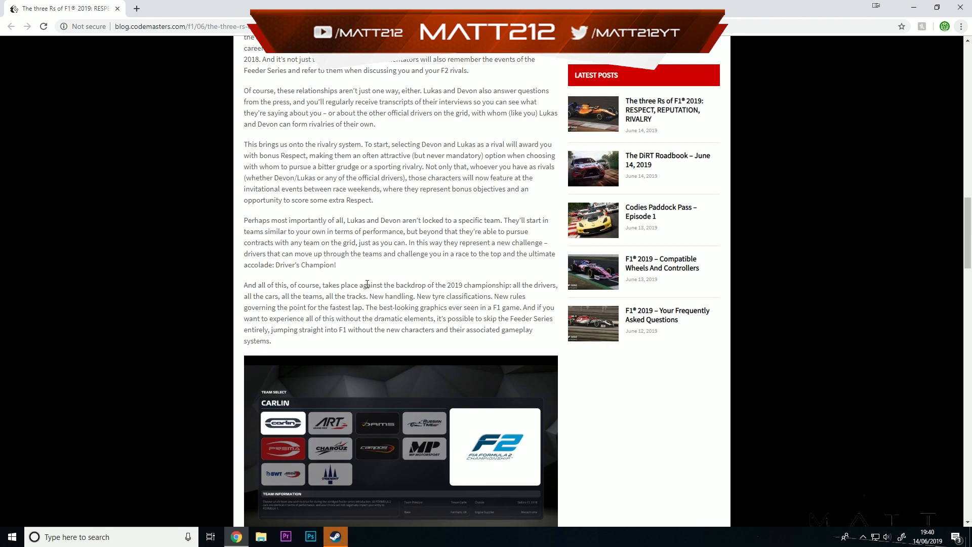
mouse_move(519, 308)
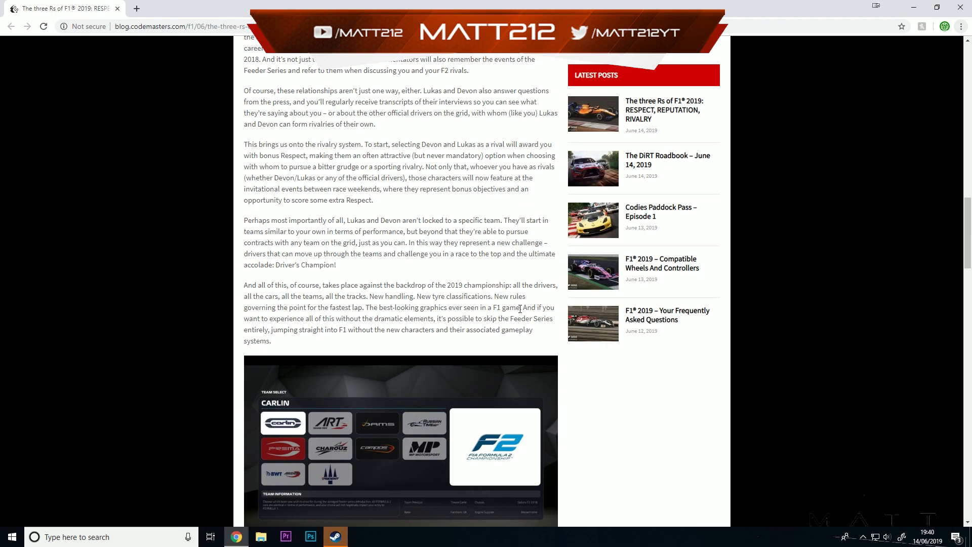
mouse_move(354, 316)
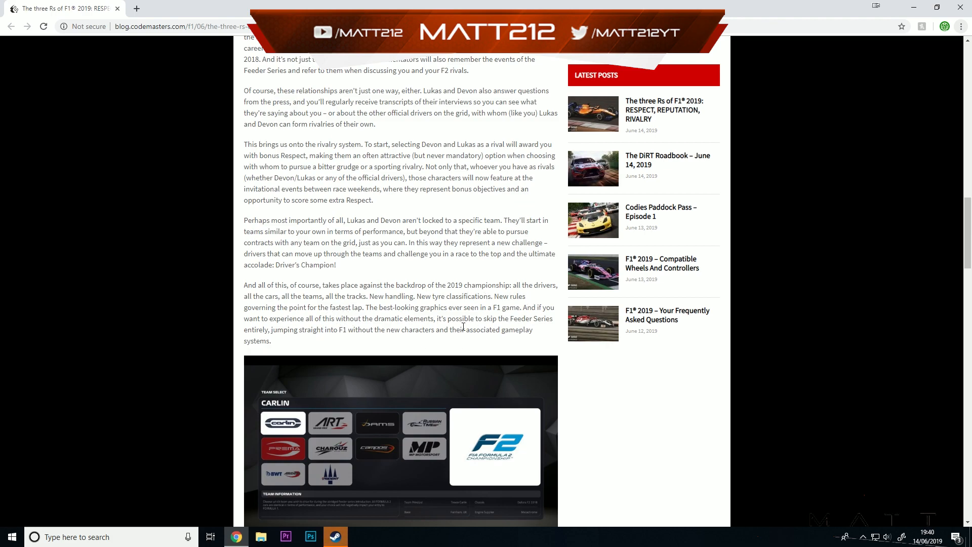
mouse_move(456, 298)
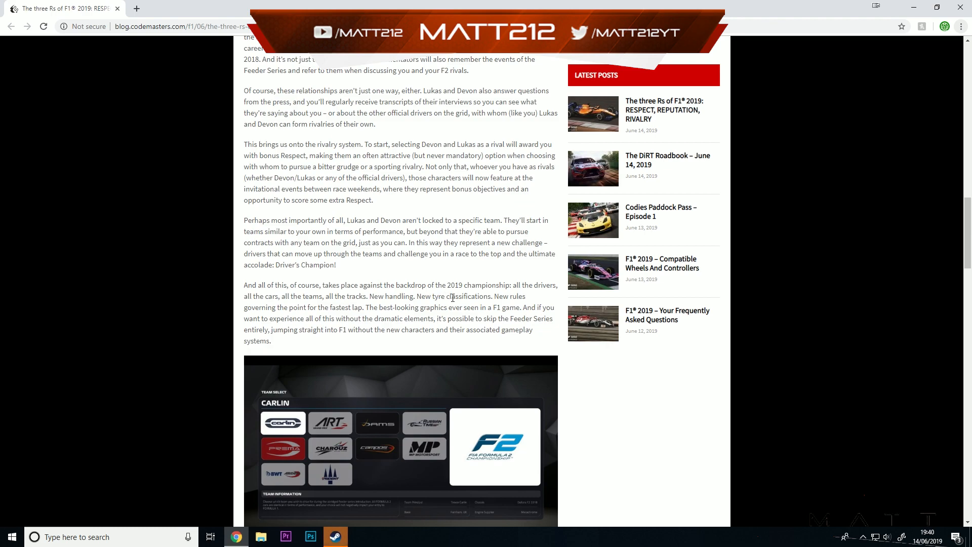
mouse_move(297, 317)
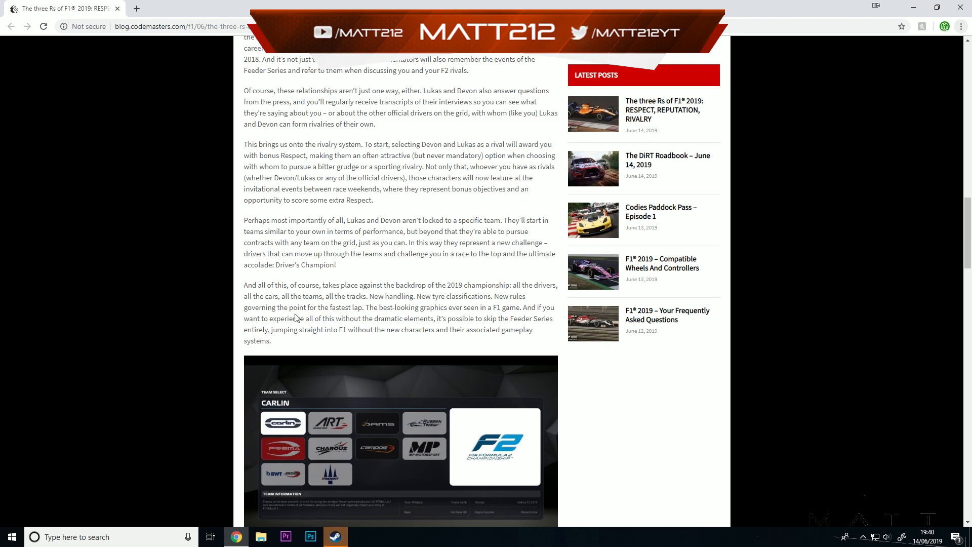
mouse_move(385, 319)
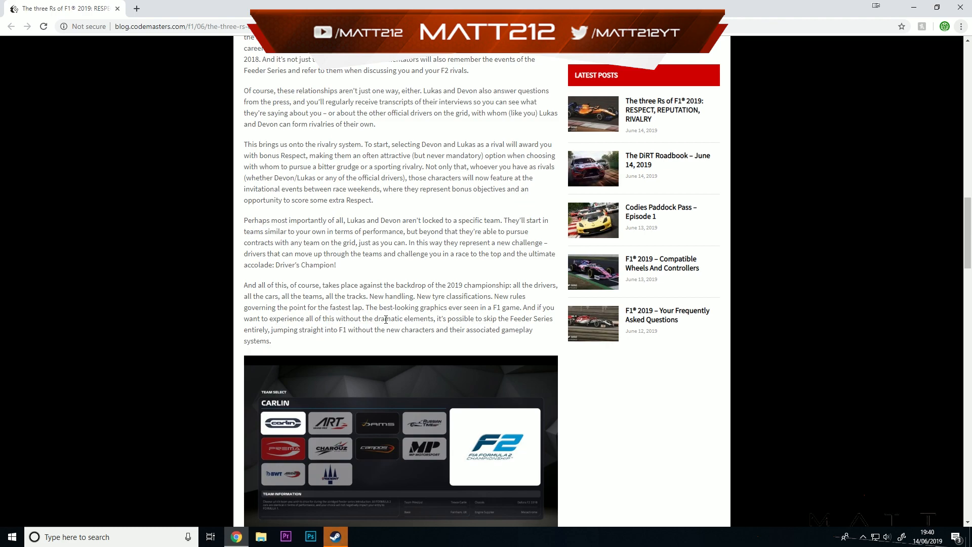
mouse_move(543, 317)
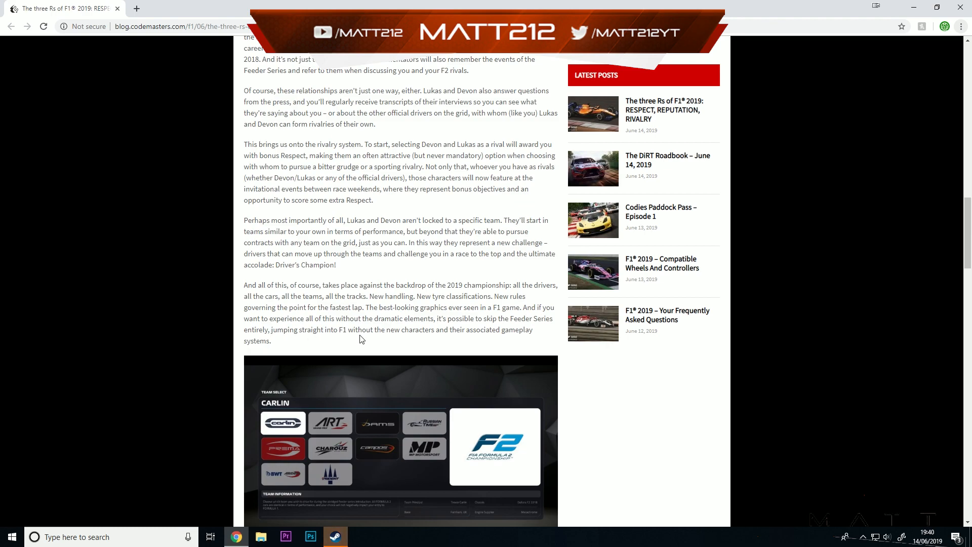
Scroll down to the Formula 2 heading and its F2 Championships mode paragraphs
scroll(down, 3)
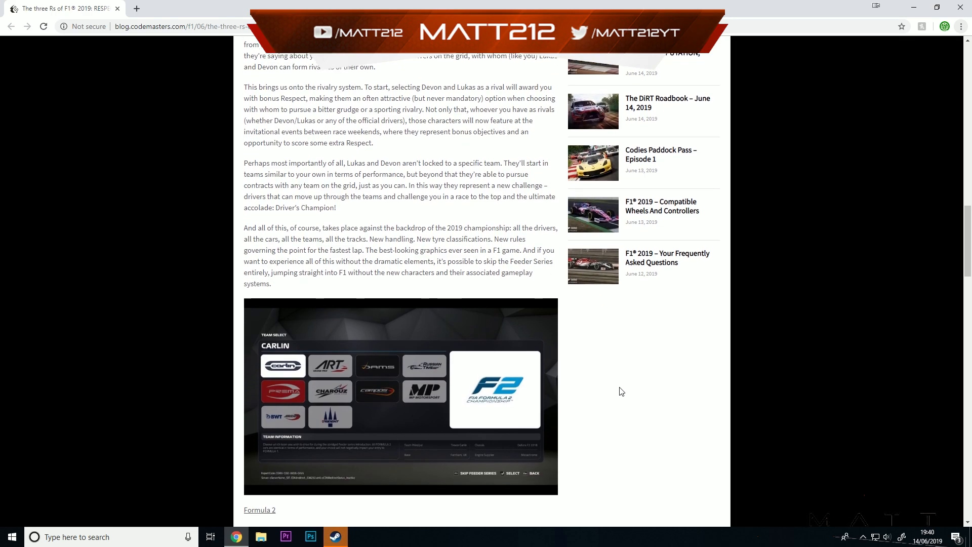
scroll(down, 3)
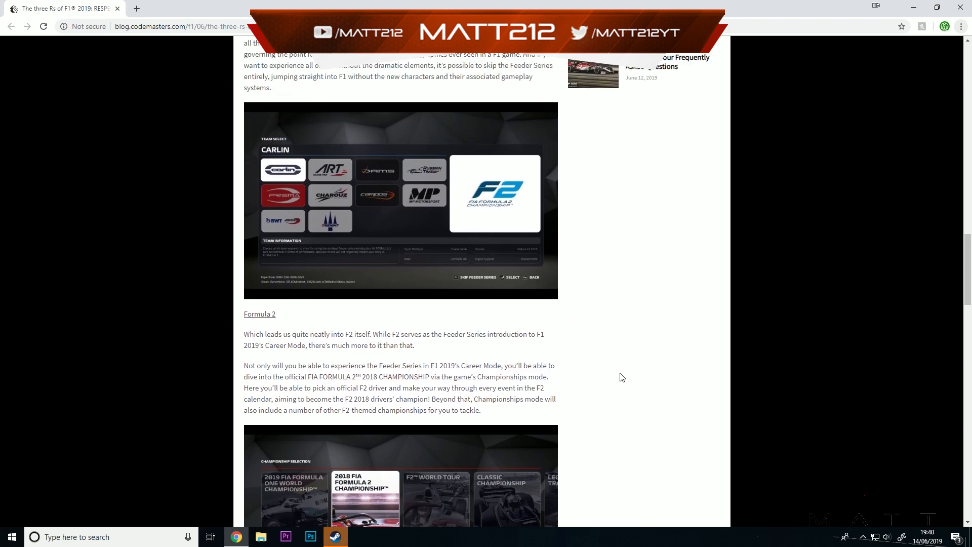
mouse_move(332, 328)
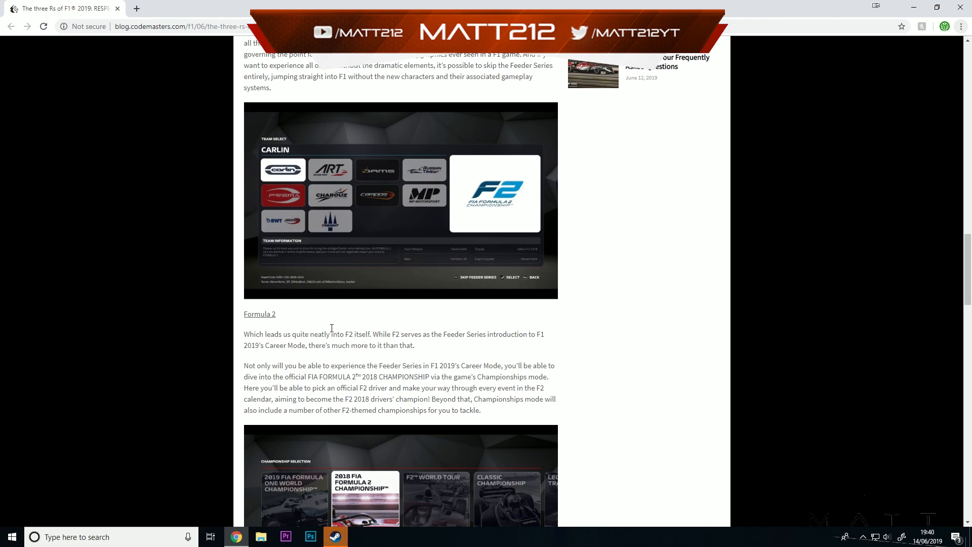
mouse_move(334, 317)
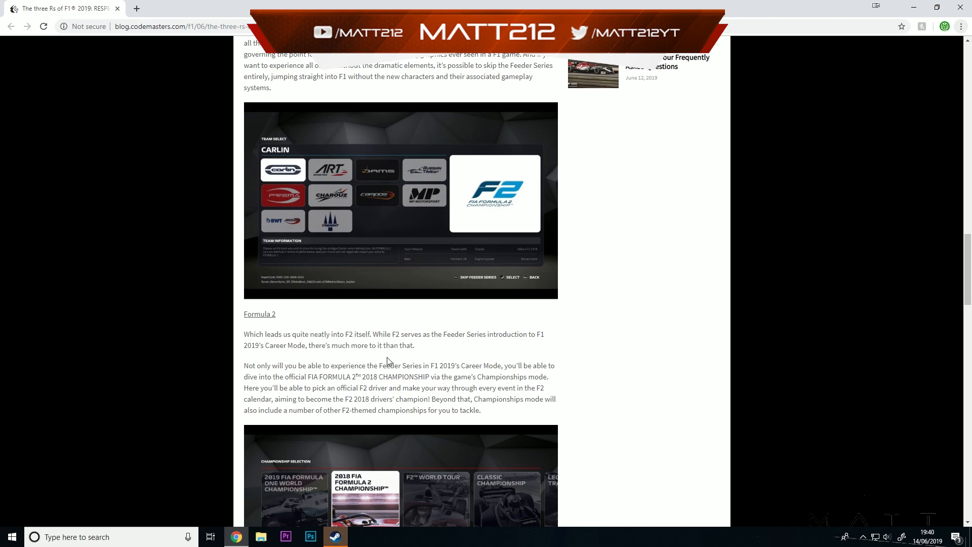
mouse_move(372, 380)
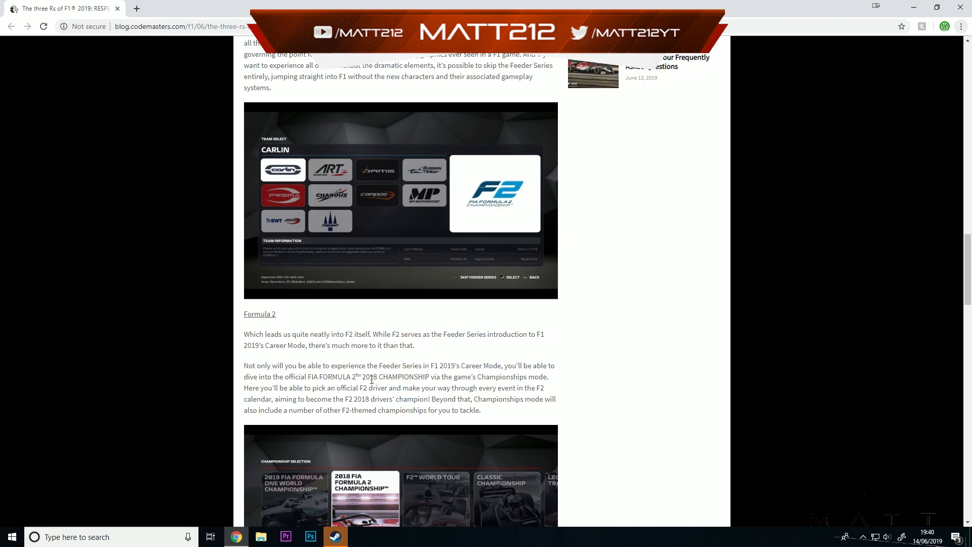
mouse_move(461, 367)
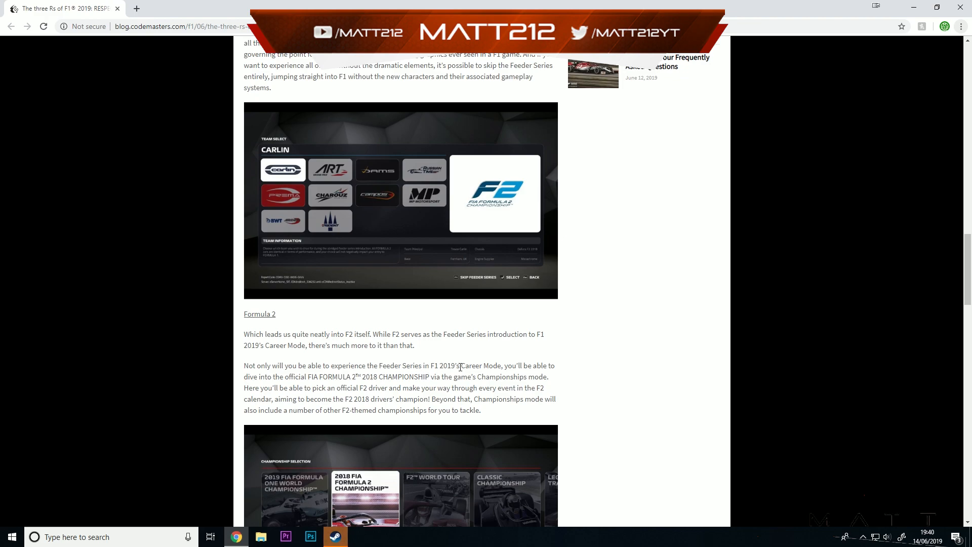
mouse_move(606, 396)
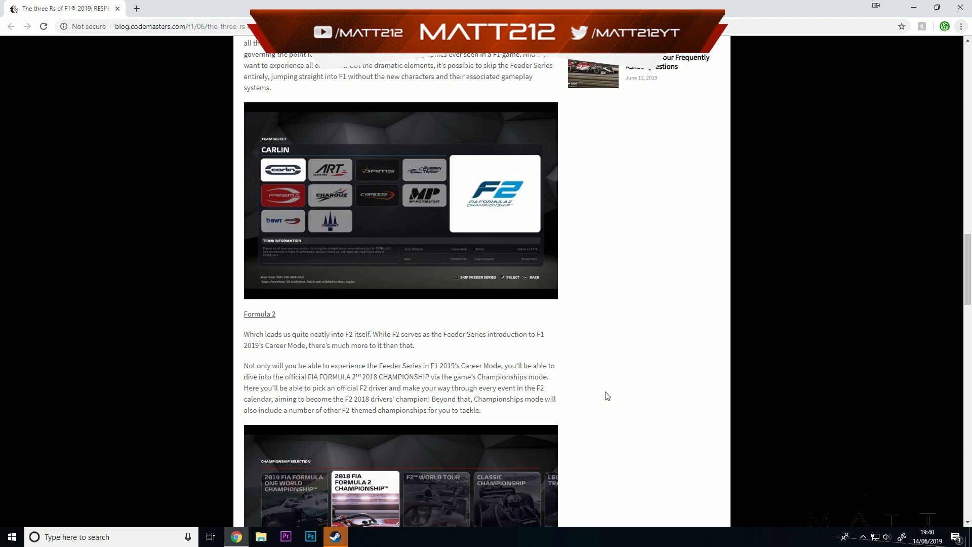
mouse_move(618, 397)
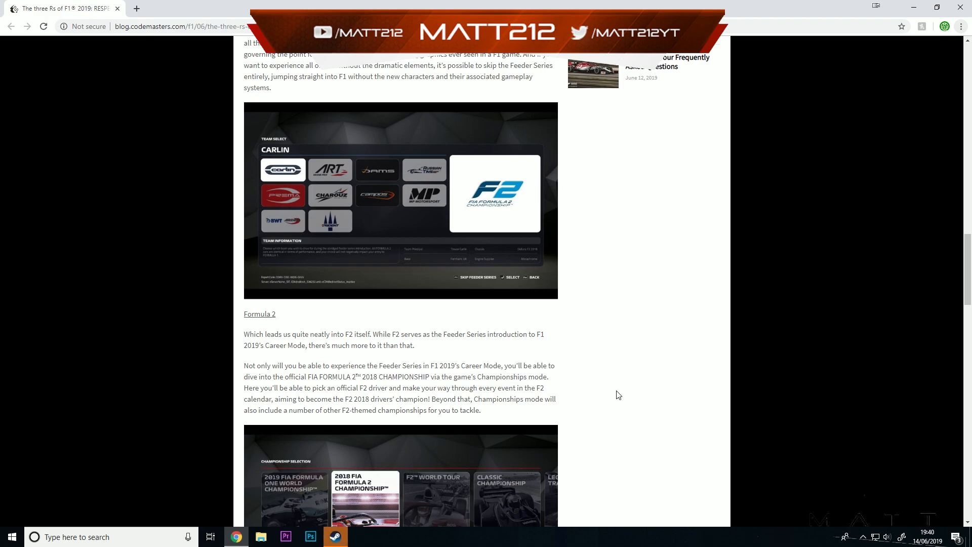
mouse_move(635, 395)
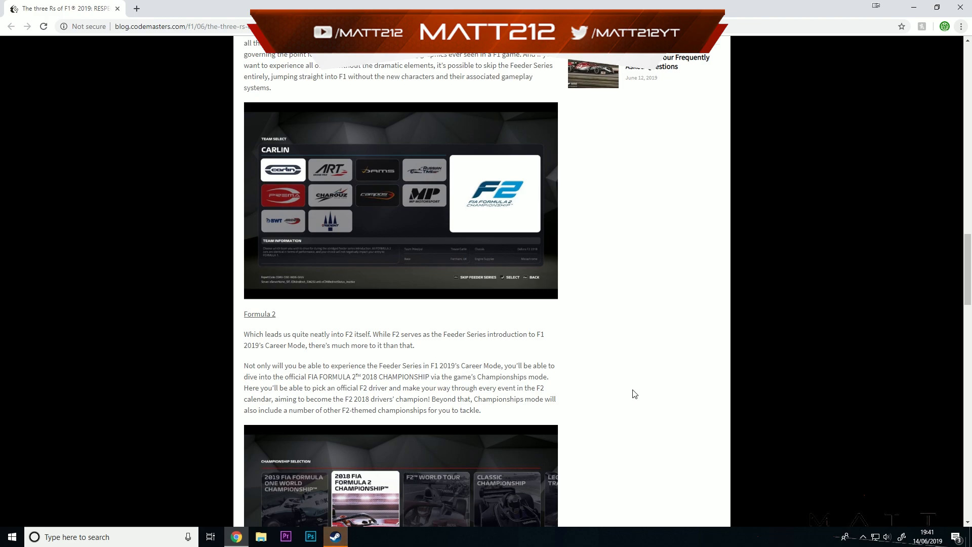
Scroll past the championship-selection image to the Grand Prix mode text and Alexander Albon driver screenshot
scroll(down, 3)
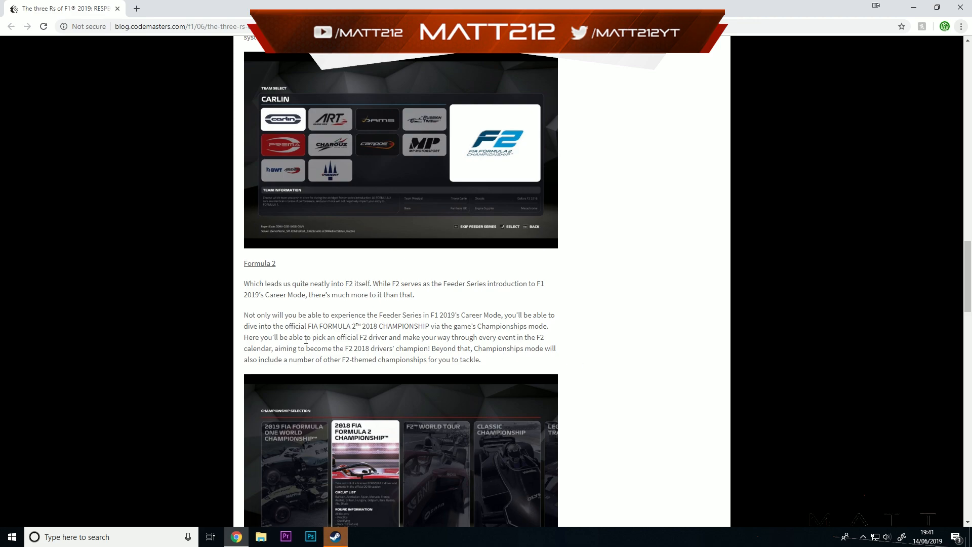
mouse_move(342, 344)
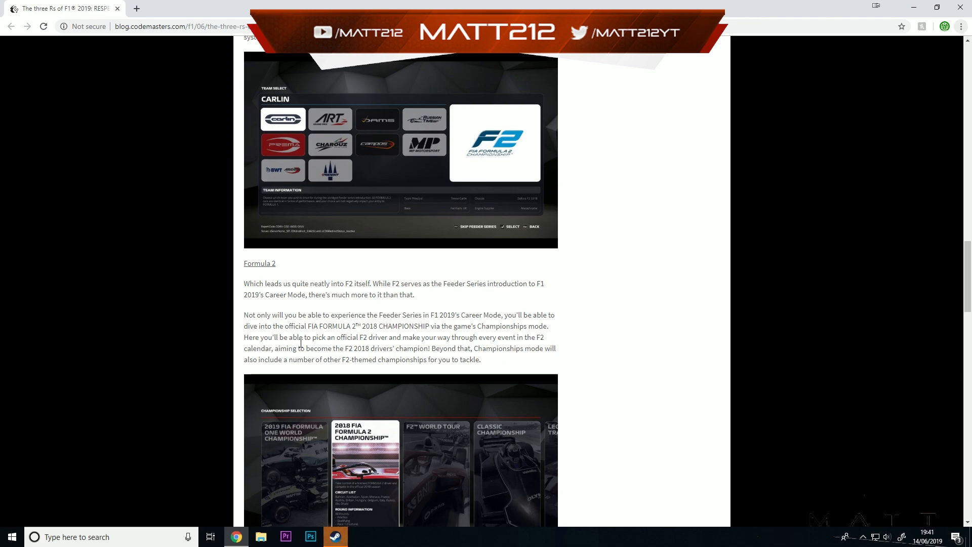
mouse_move(524, 336)
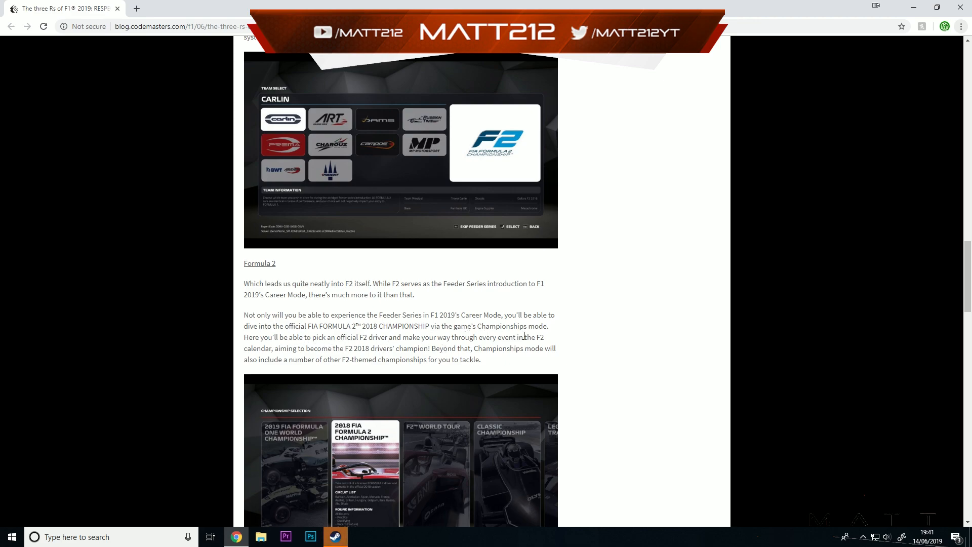
scroll(down, 3)
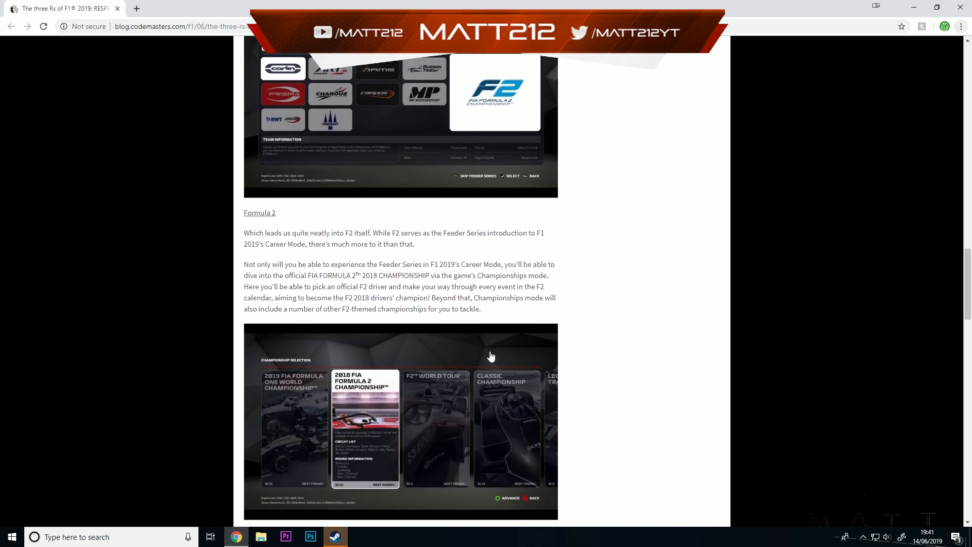
mouse_move(516, 309)
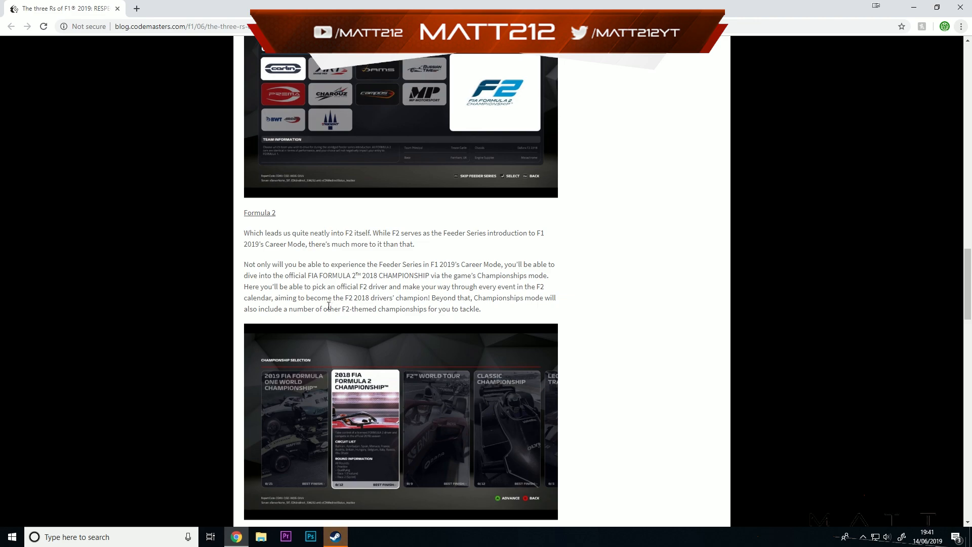
mouse_move(539, 315)
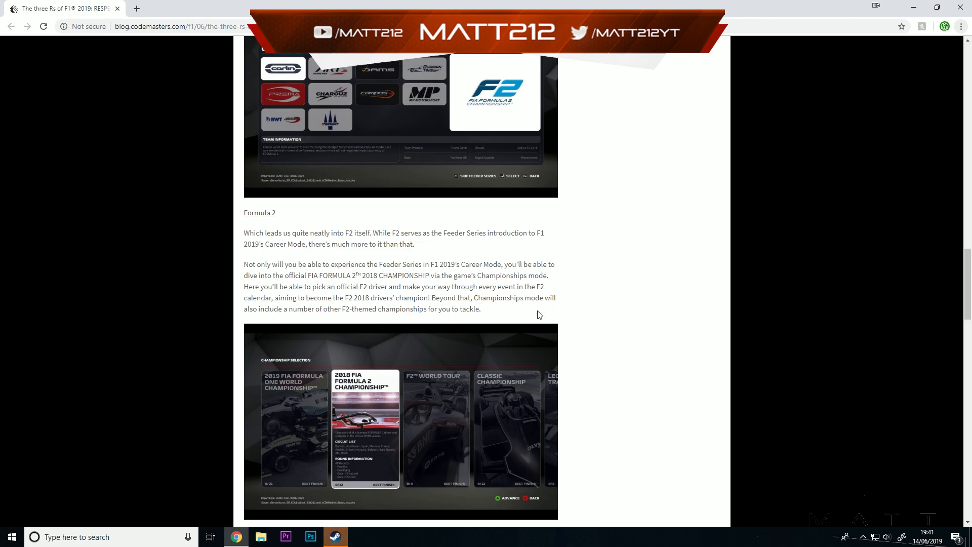
scroll(down, 3)
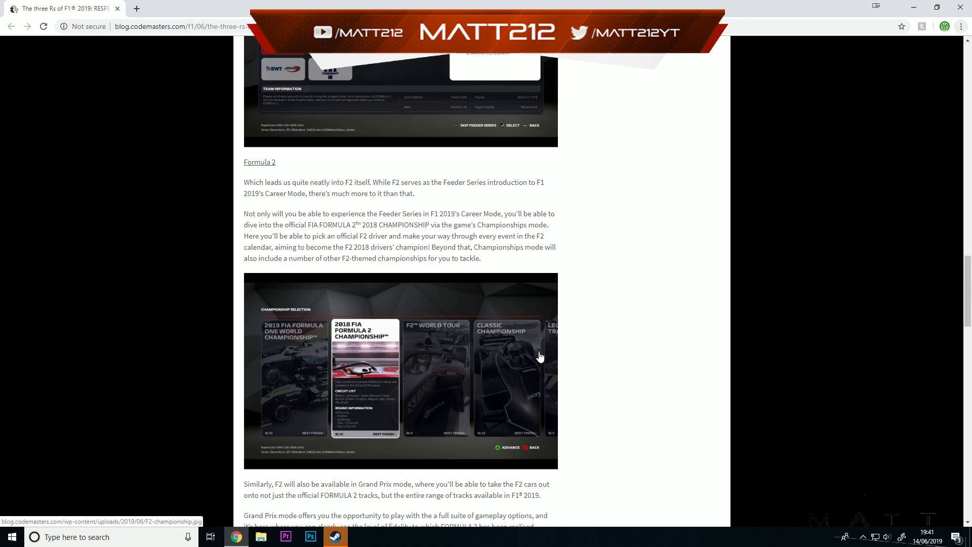
mouse_move(547, 352)
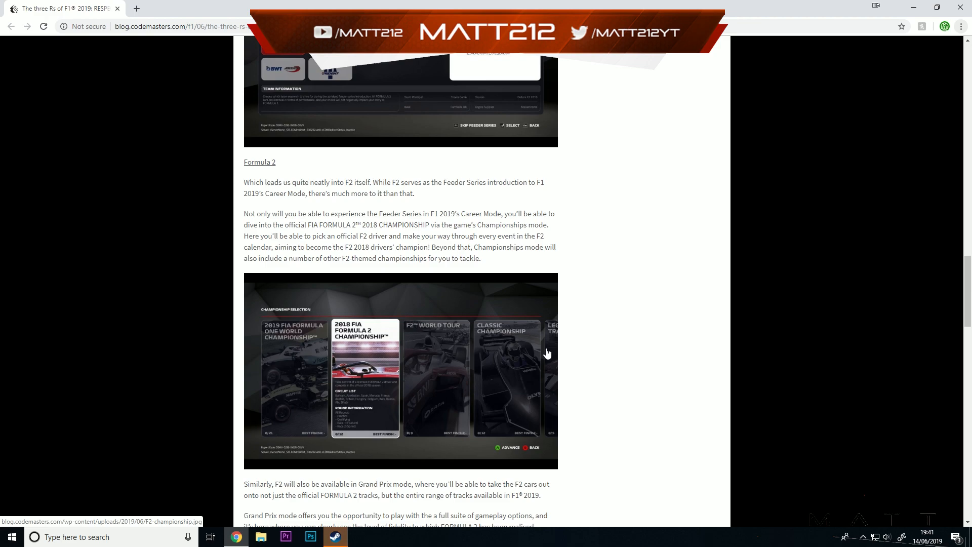
scroll(down, 3)
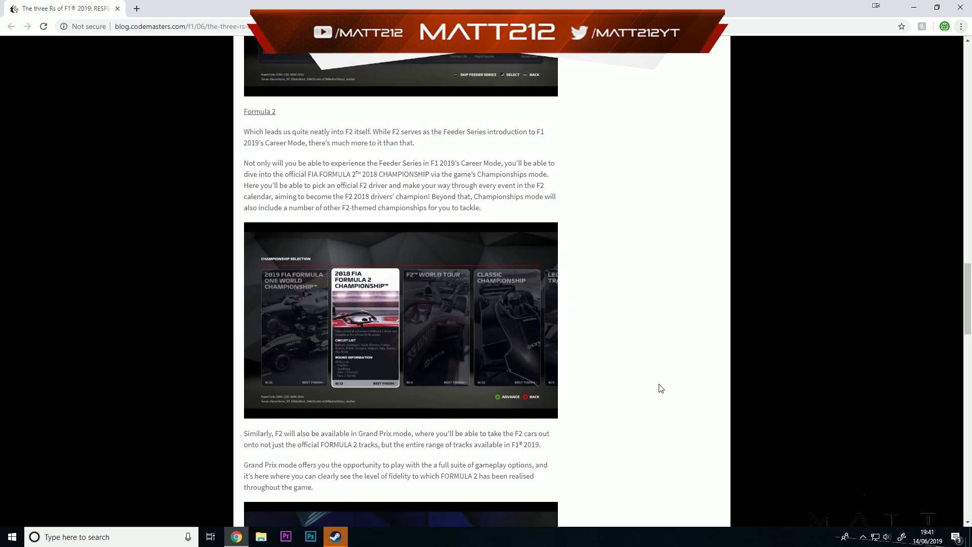
scroll(down, 3)
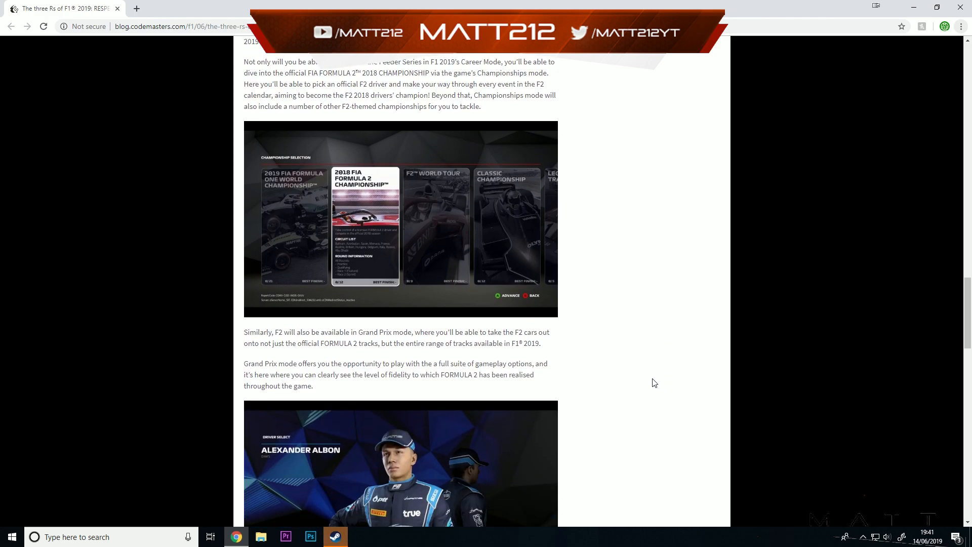
mouse_move(653, 377)
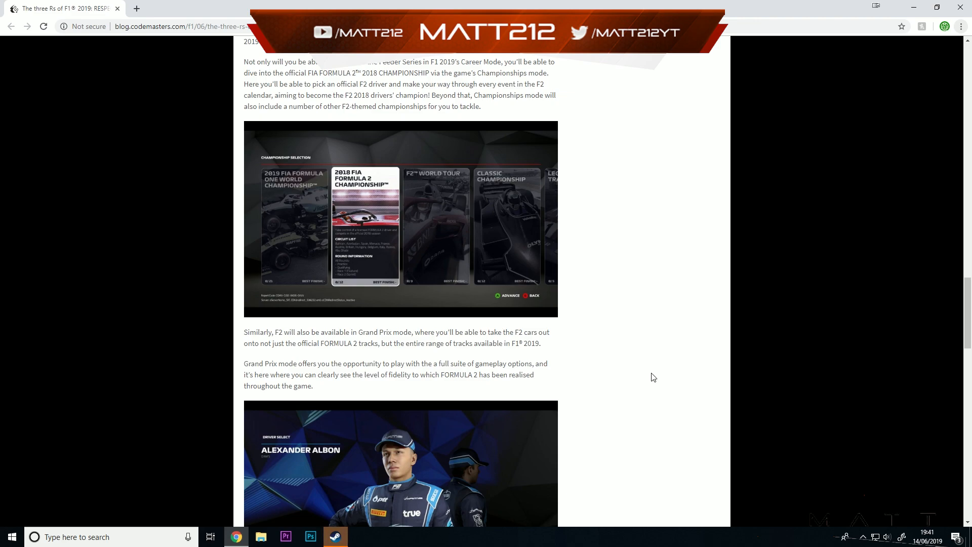
scroll(down, 3)
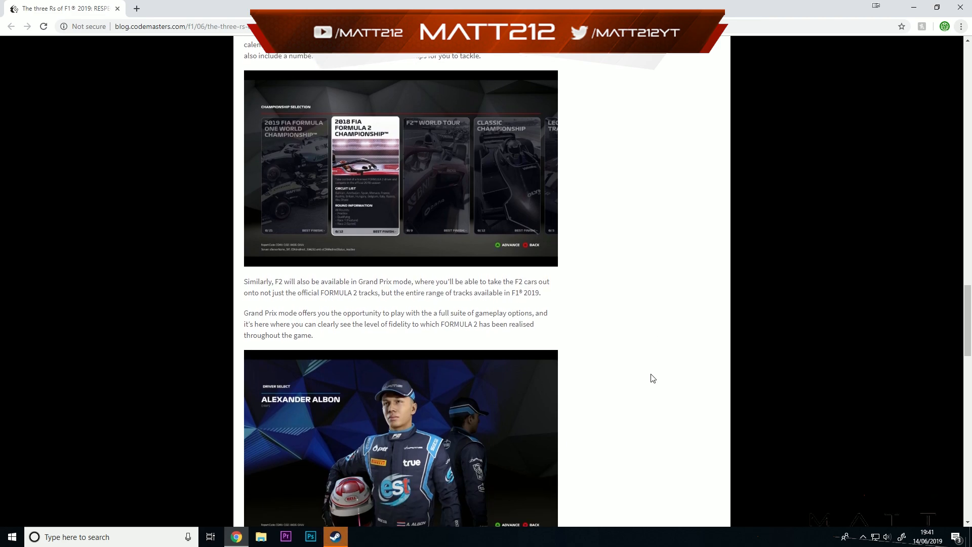
mouse_move(634, 368)
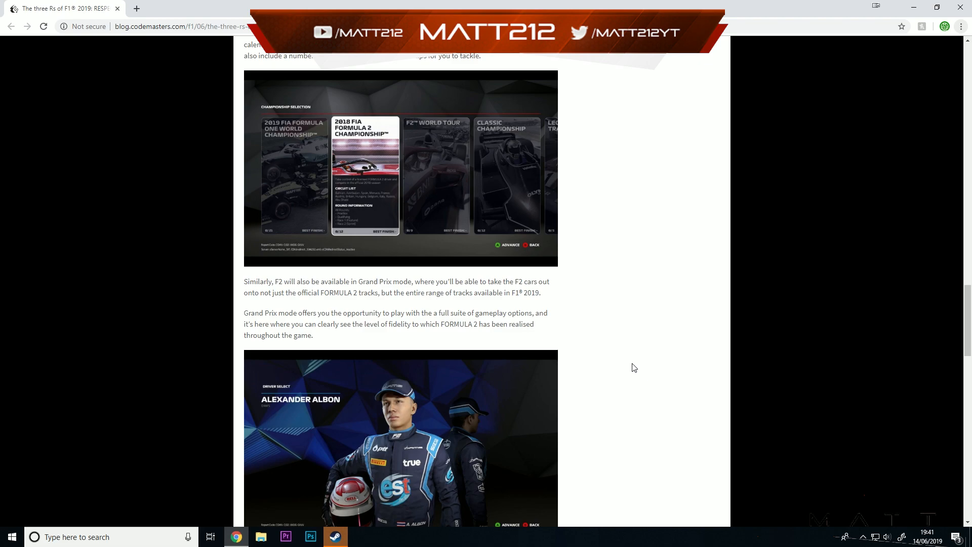
mouse_move(342, 279)
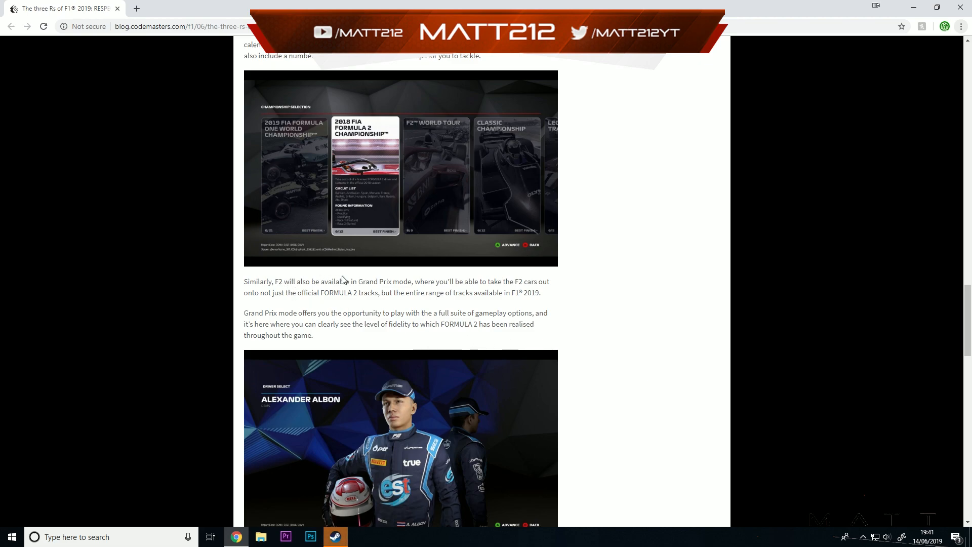
Scroll down to the bullet list of how F2 differs from Formula 1
scroll(down, 3)
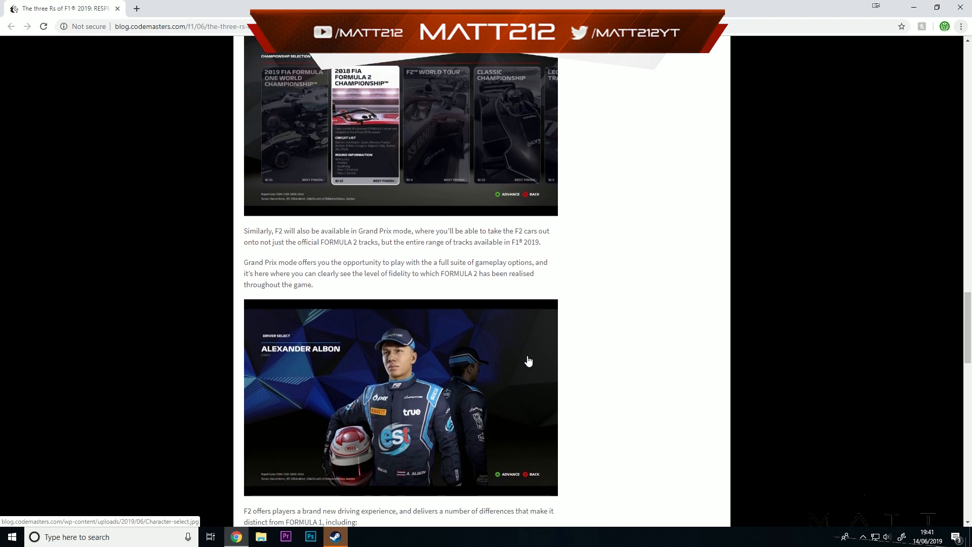
scroll(down, 3)
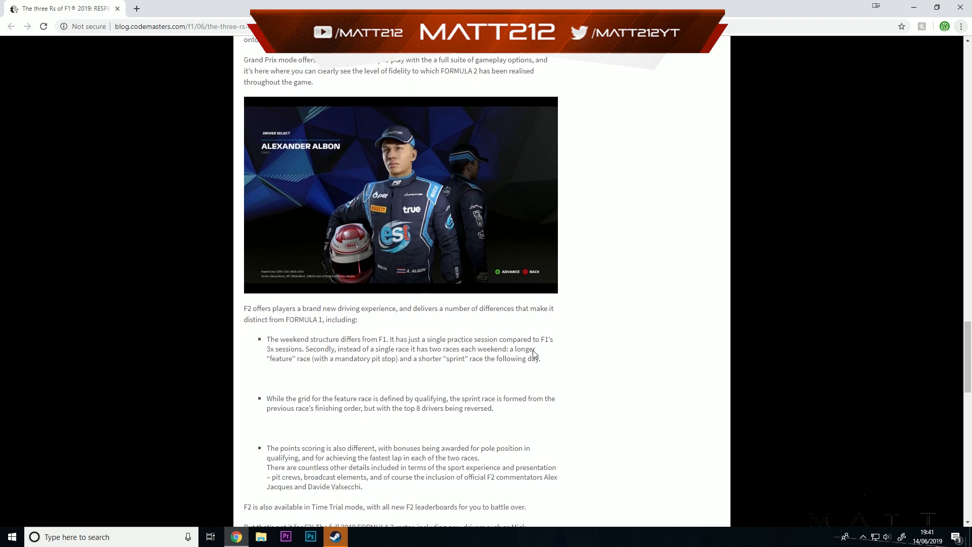
scroll(down, 3)
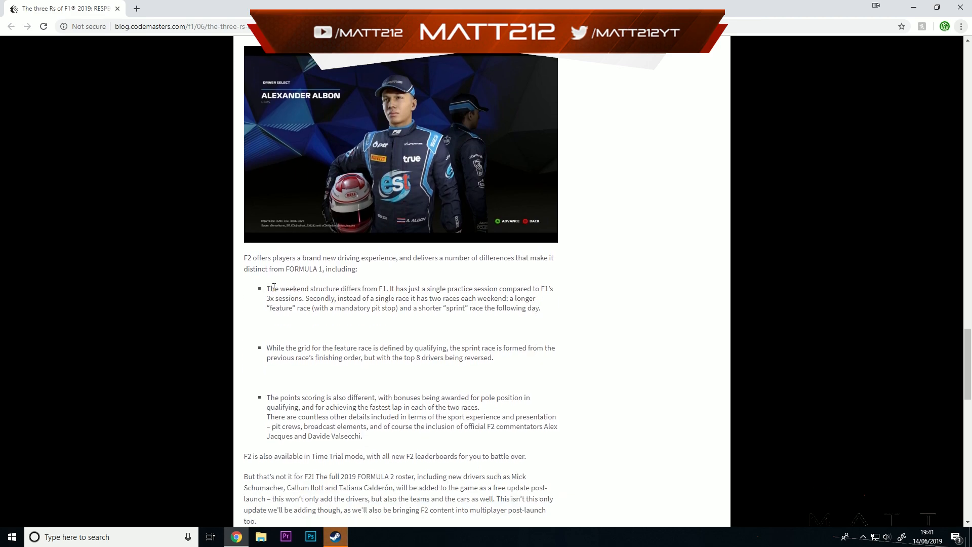
Highlight all three F2 weekend-structure bullets, then clear the selection
drag(266, 289, 426, 347)
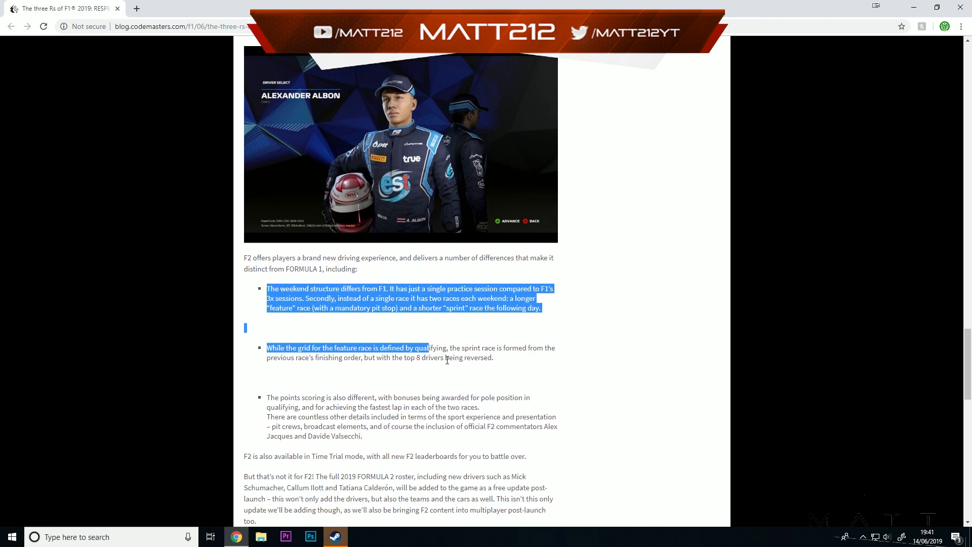
drag(426, 348, 548, 435)
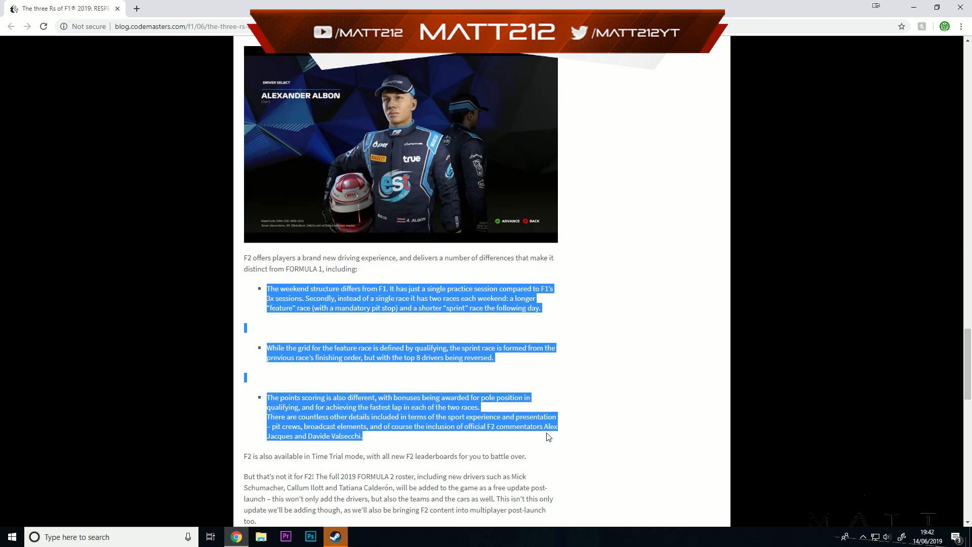
click(322, 447)
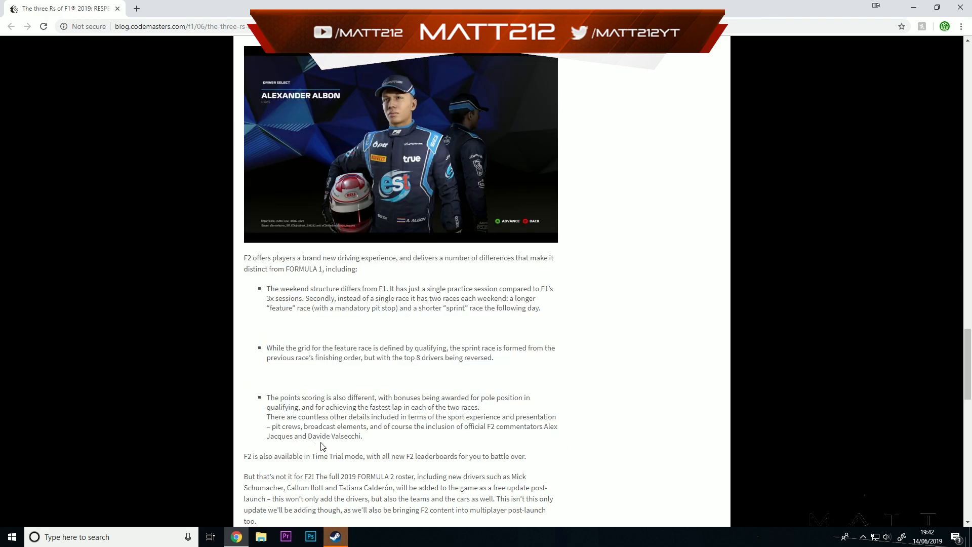
mouse_move(704, 428)
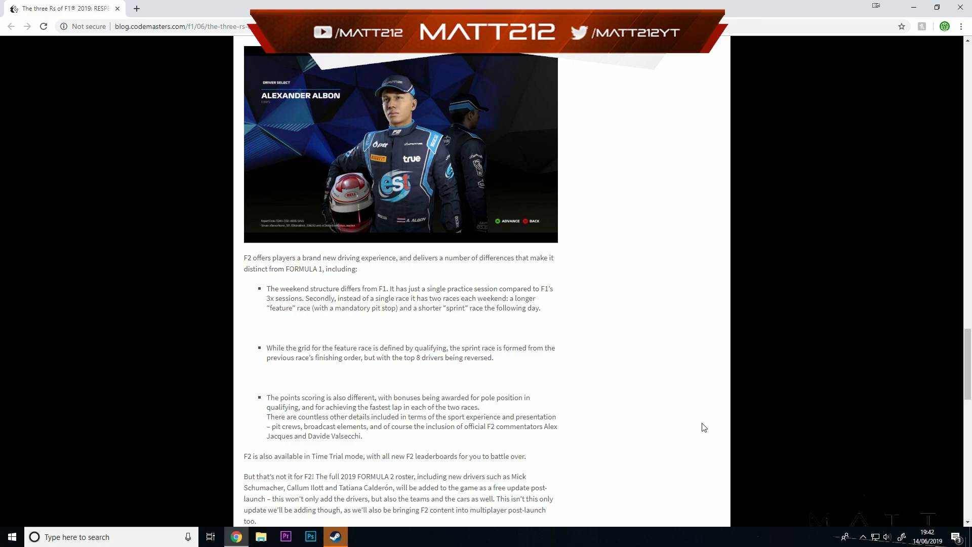
Scroll down to the F1 2019 Legends Edition Senna and Prost banner and pre-order sentence
scroll(down, 3)
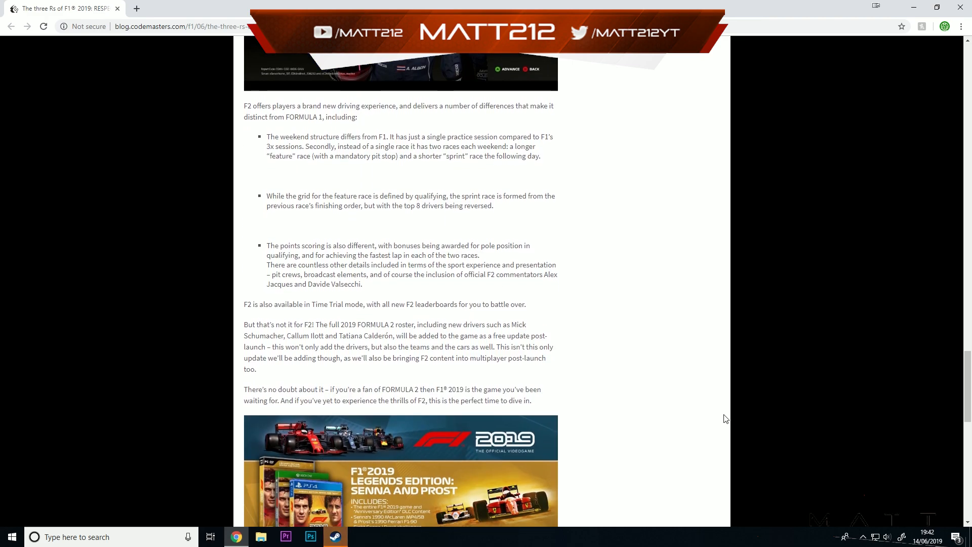
scroll(down, 3)
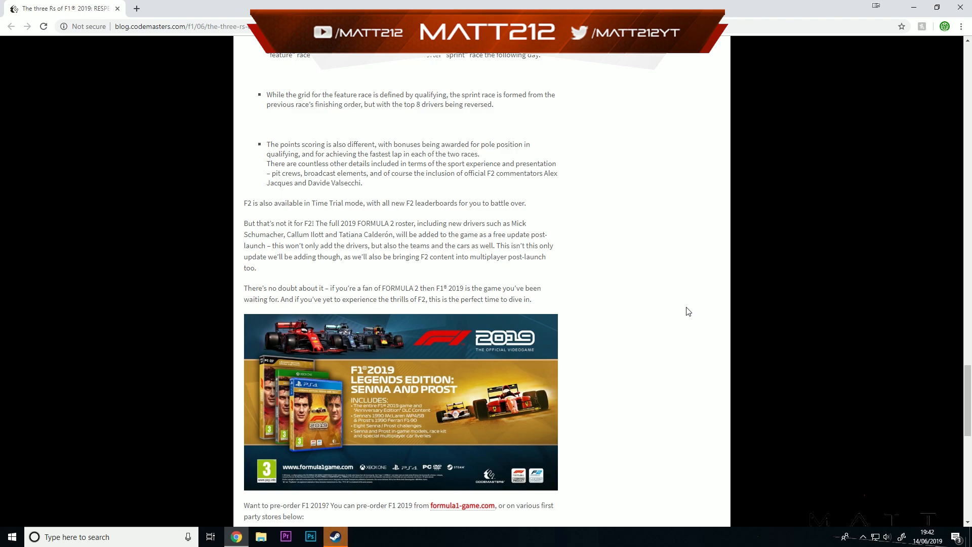
mouse_move(695, 336)
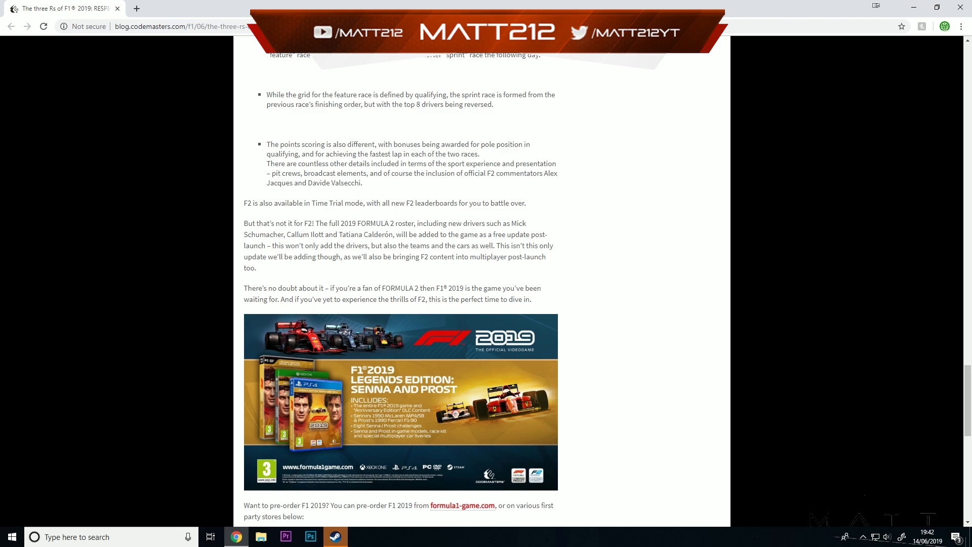
mouse_move(464, 94)
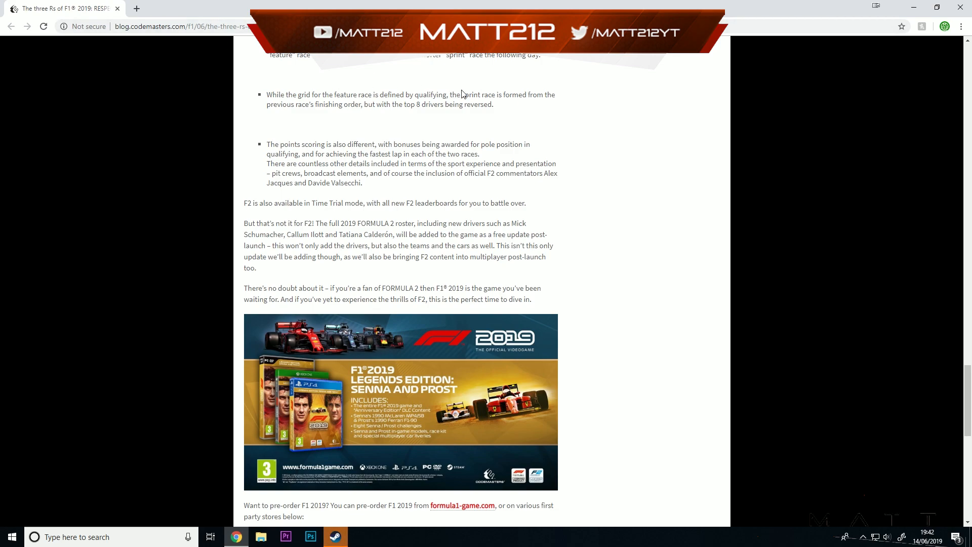
mouse_move(716, 276)
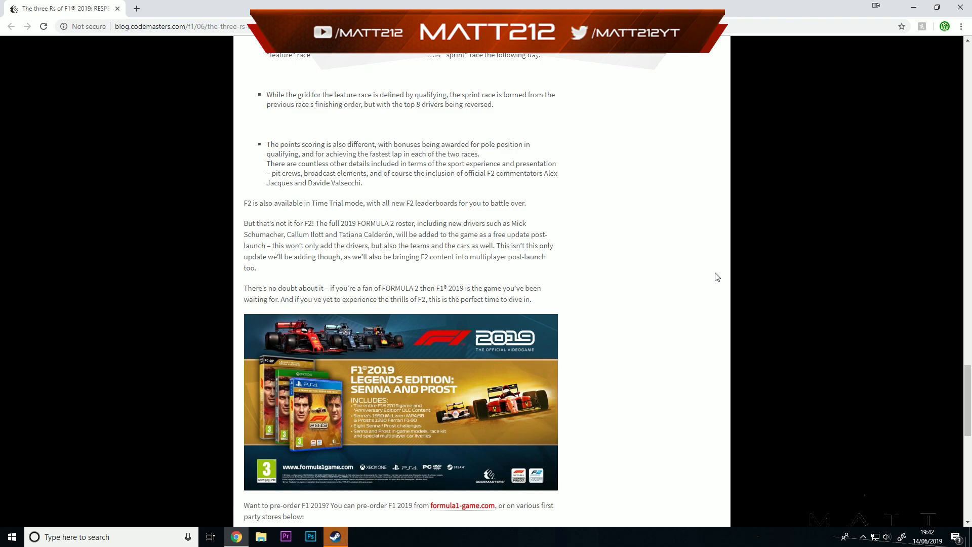
mouse_move(721, 275)
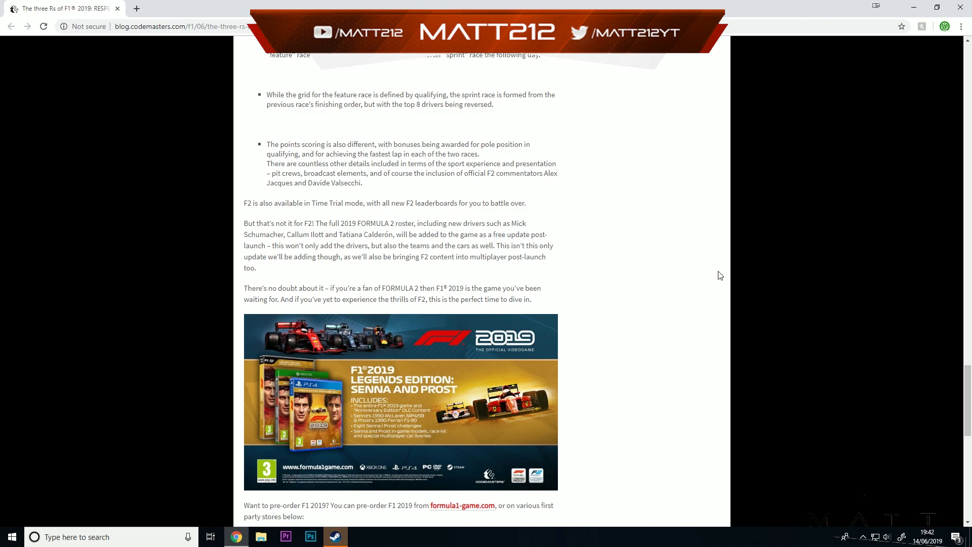